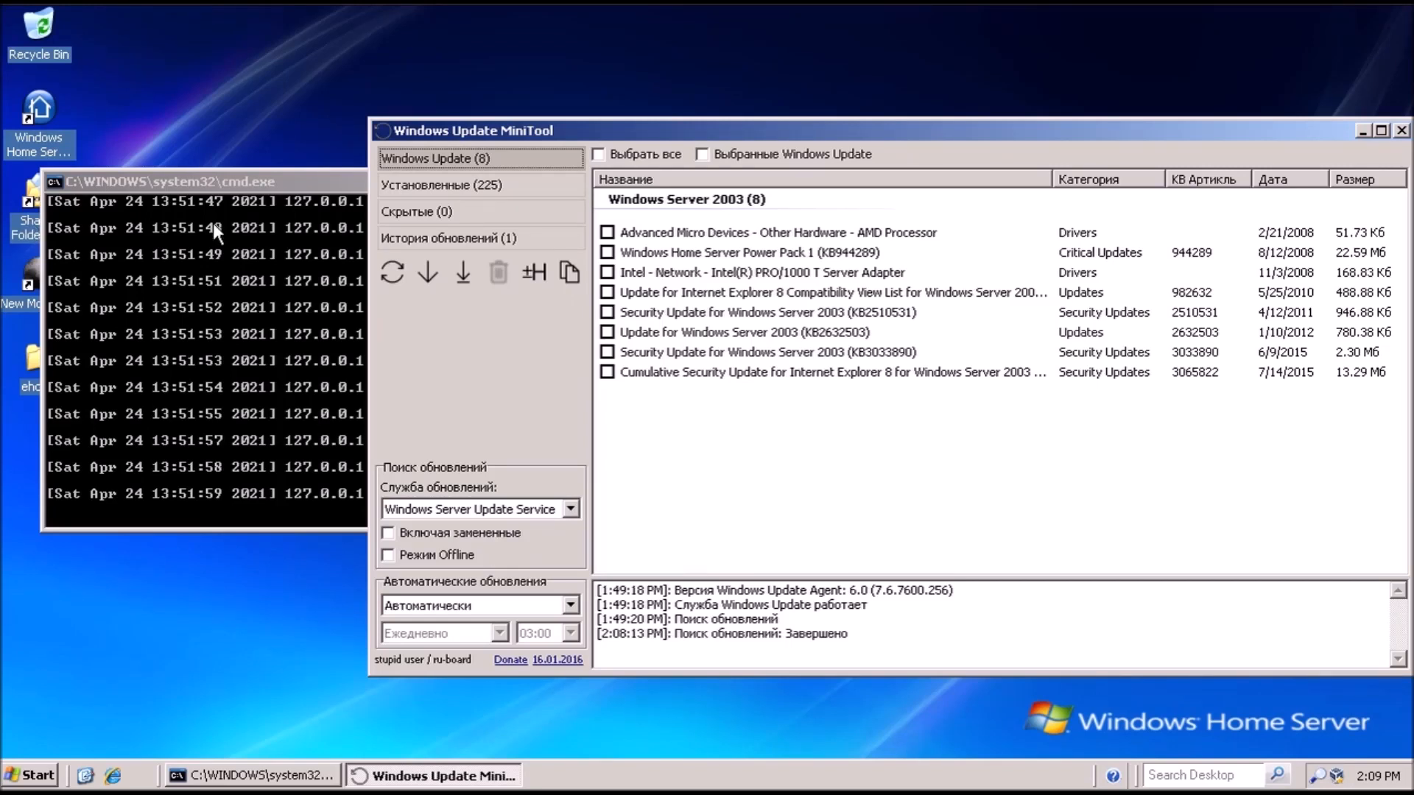
mouse_move(558, 232)
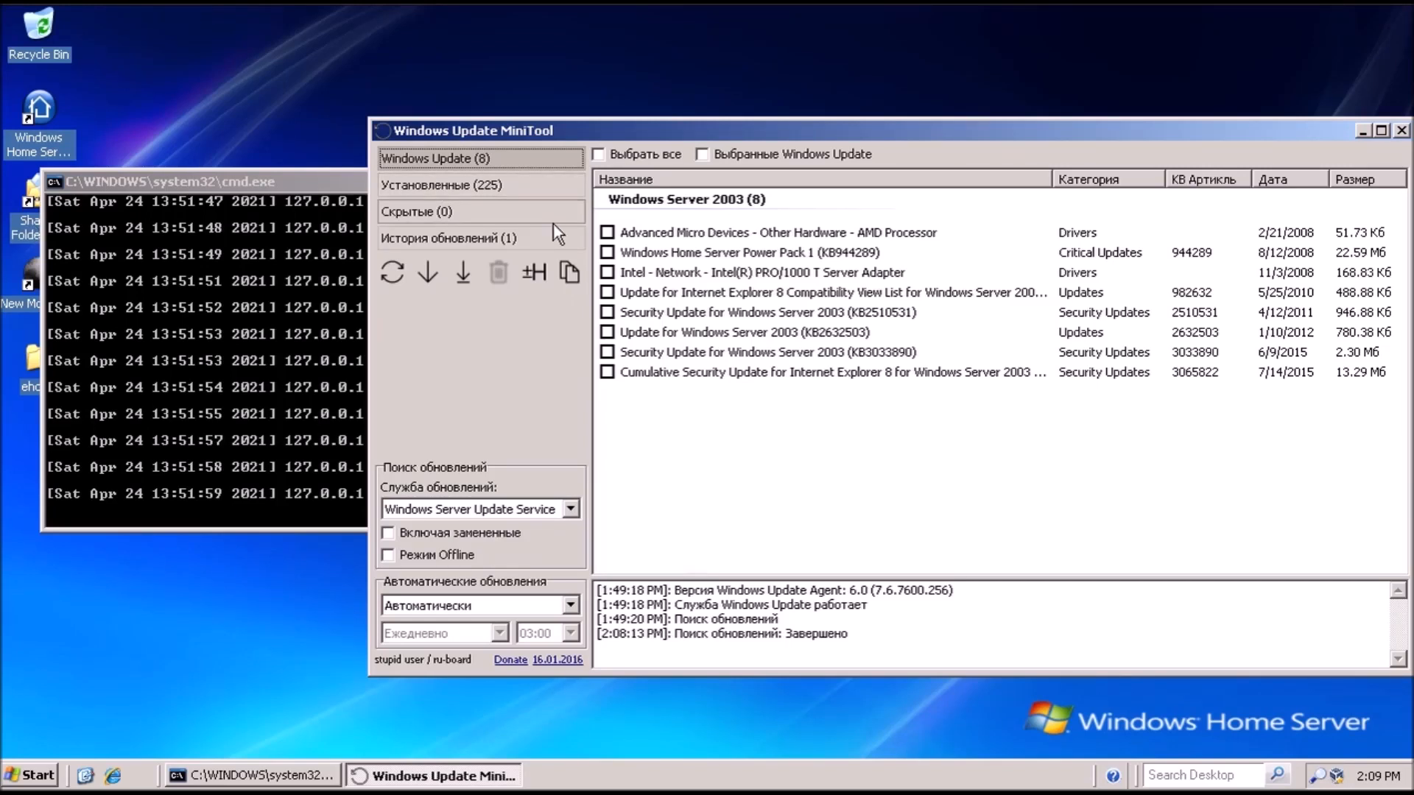
Close the Windows Update MiniTool and command windows, leaving the bare desktop
left_click(607, 271)
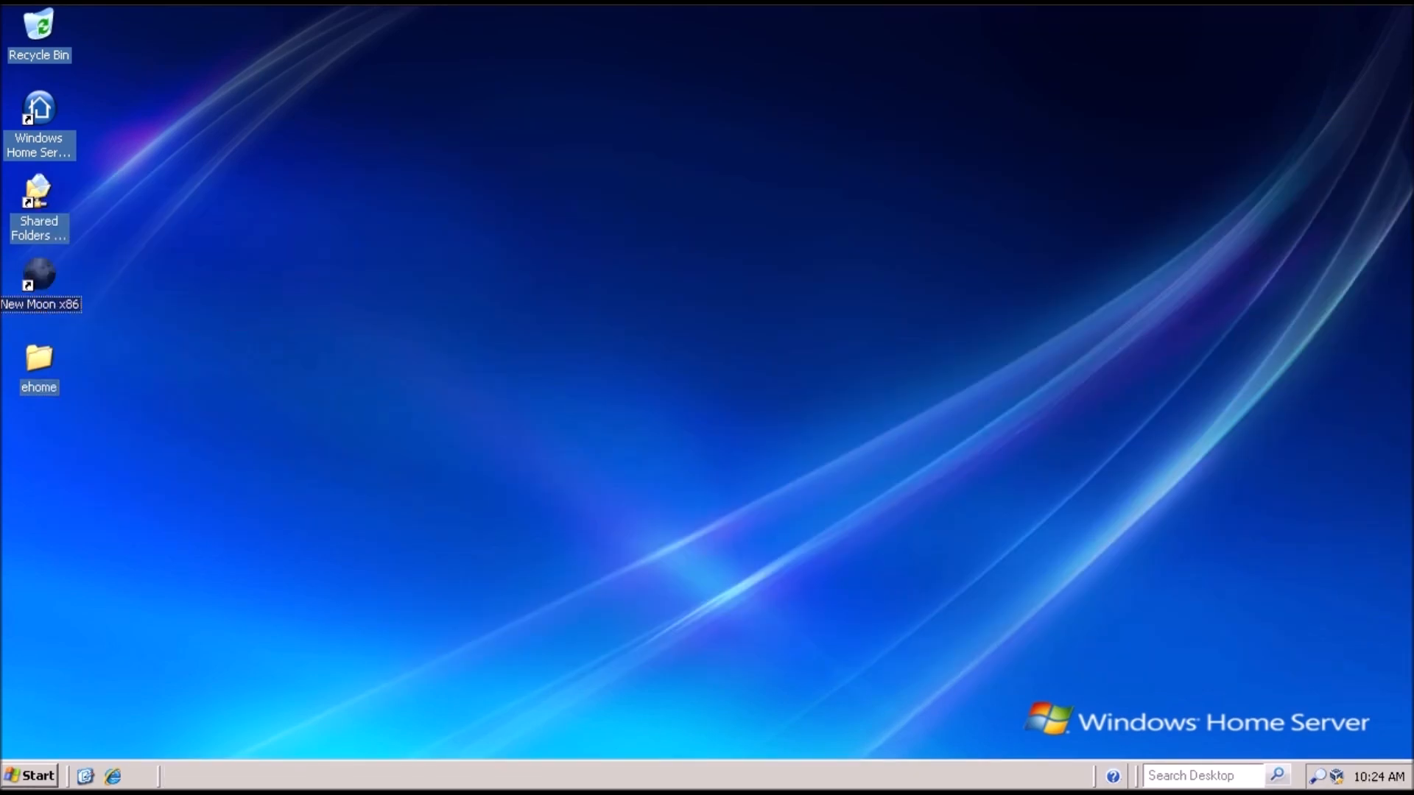
Download vcredist_x86.exe in New Moon and install the Visual C++ 2012 Redistributable (x86), accepting the license
double_click(40, 274)
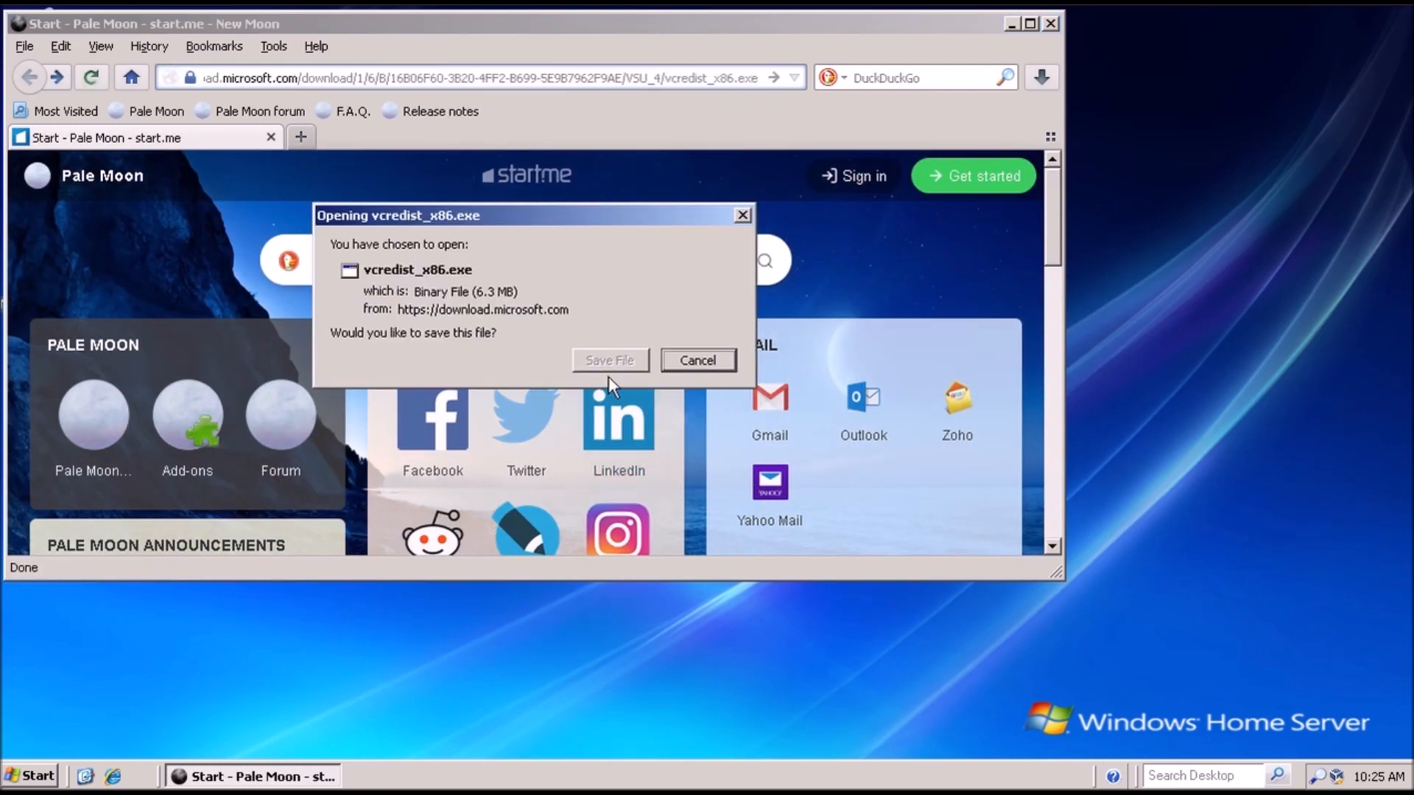
left_click(610, 360)
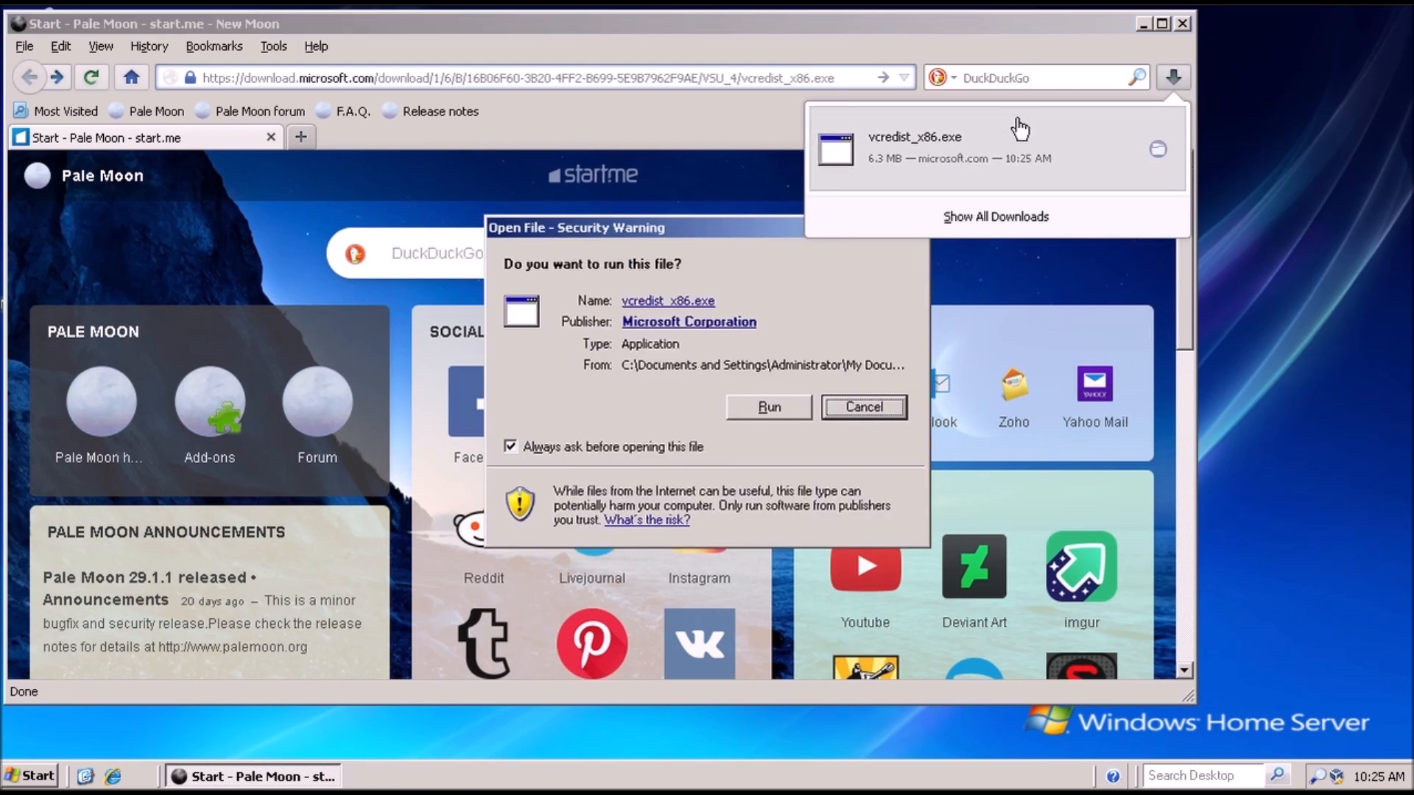
left_click(769, 406)
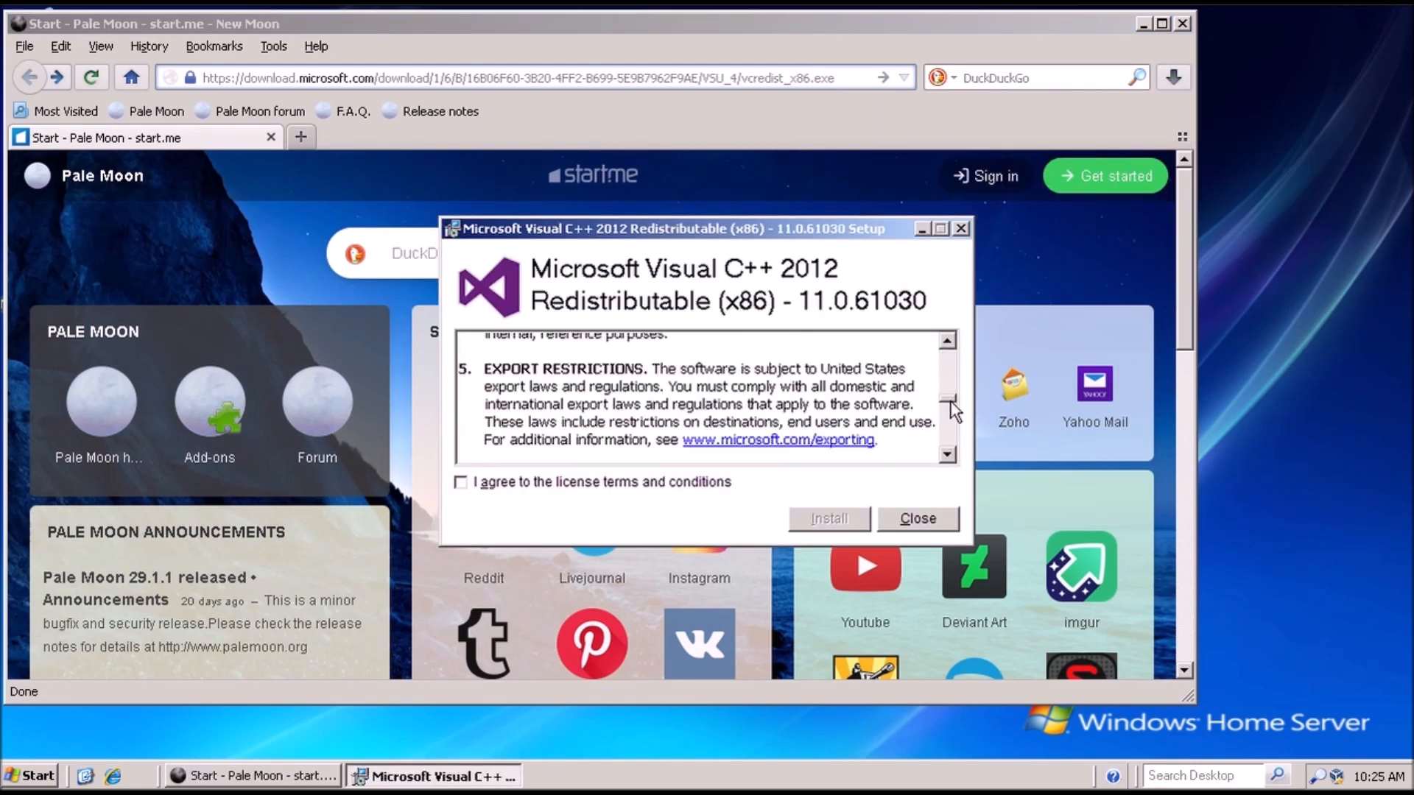
left_click(460, 482)
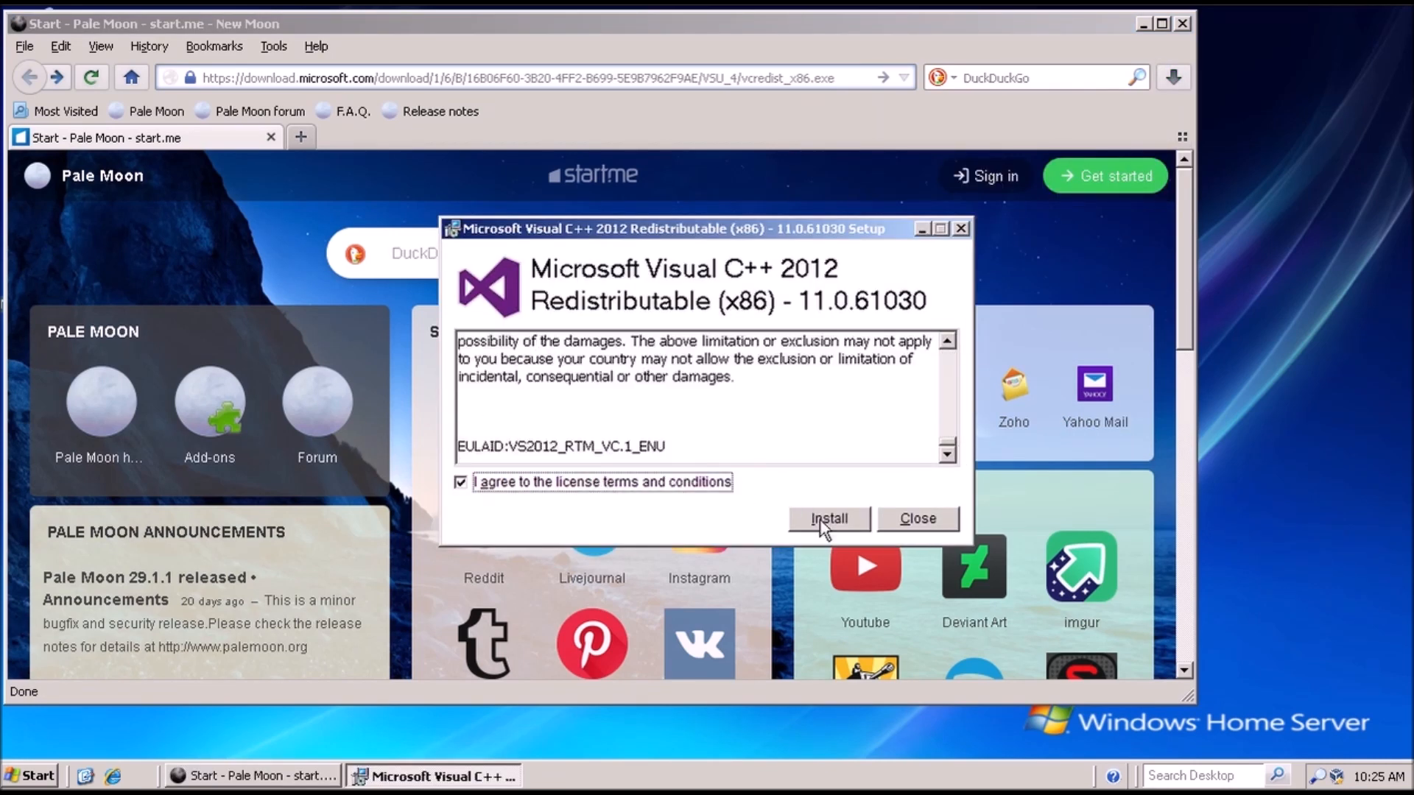
left_click(829, 519)
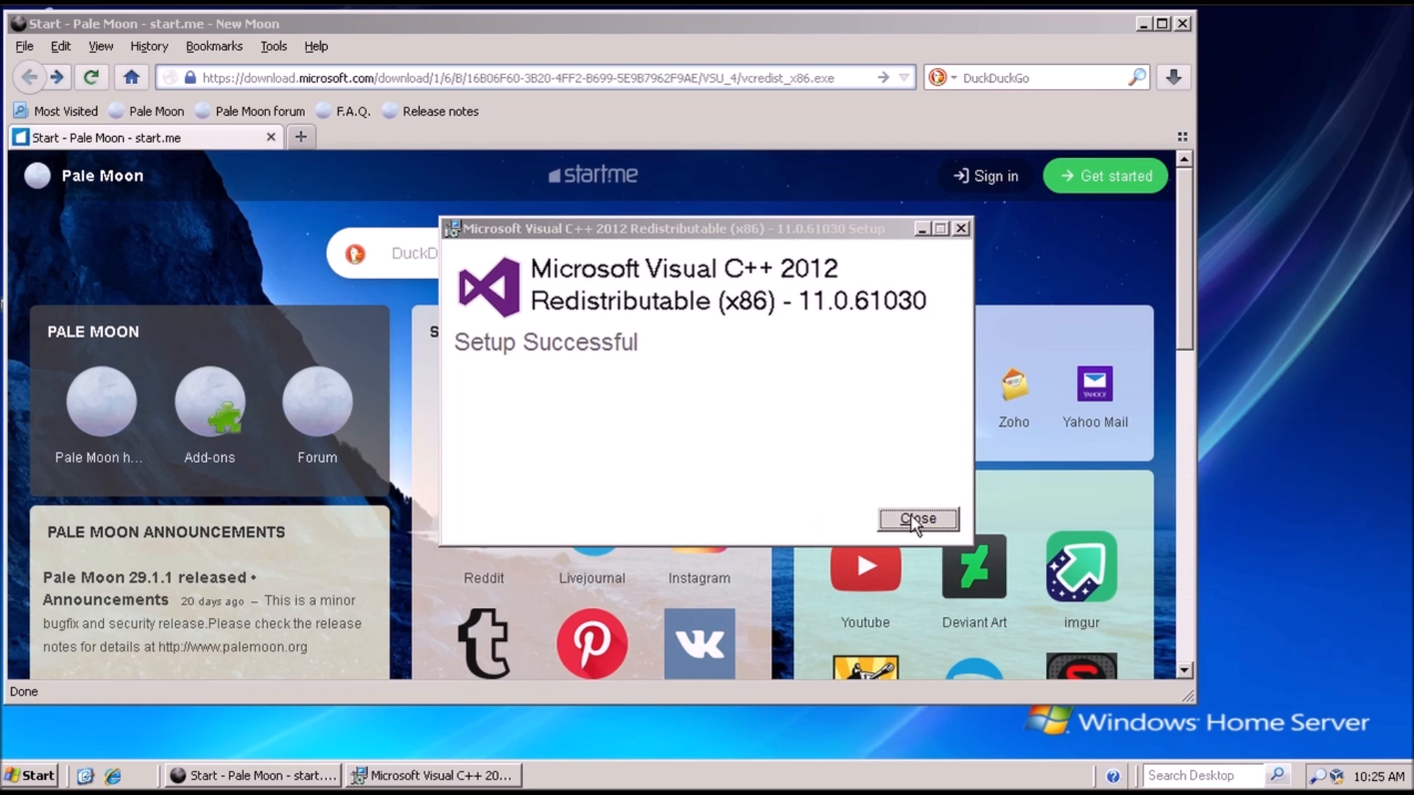
left_click(918, 518)
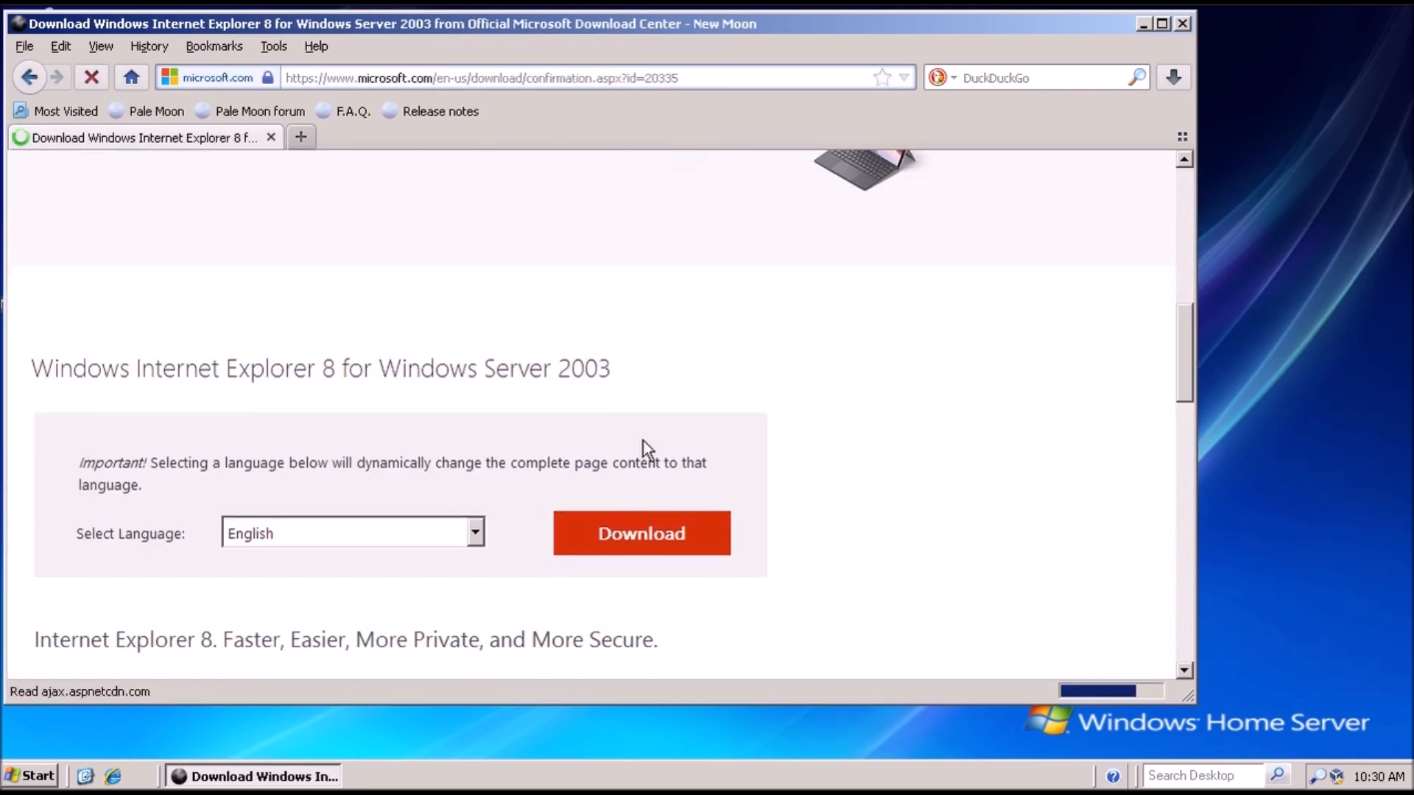
Start Internet Explorer 8 setup, opting out of participation and accepting the license terms
left_click(642, 533)
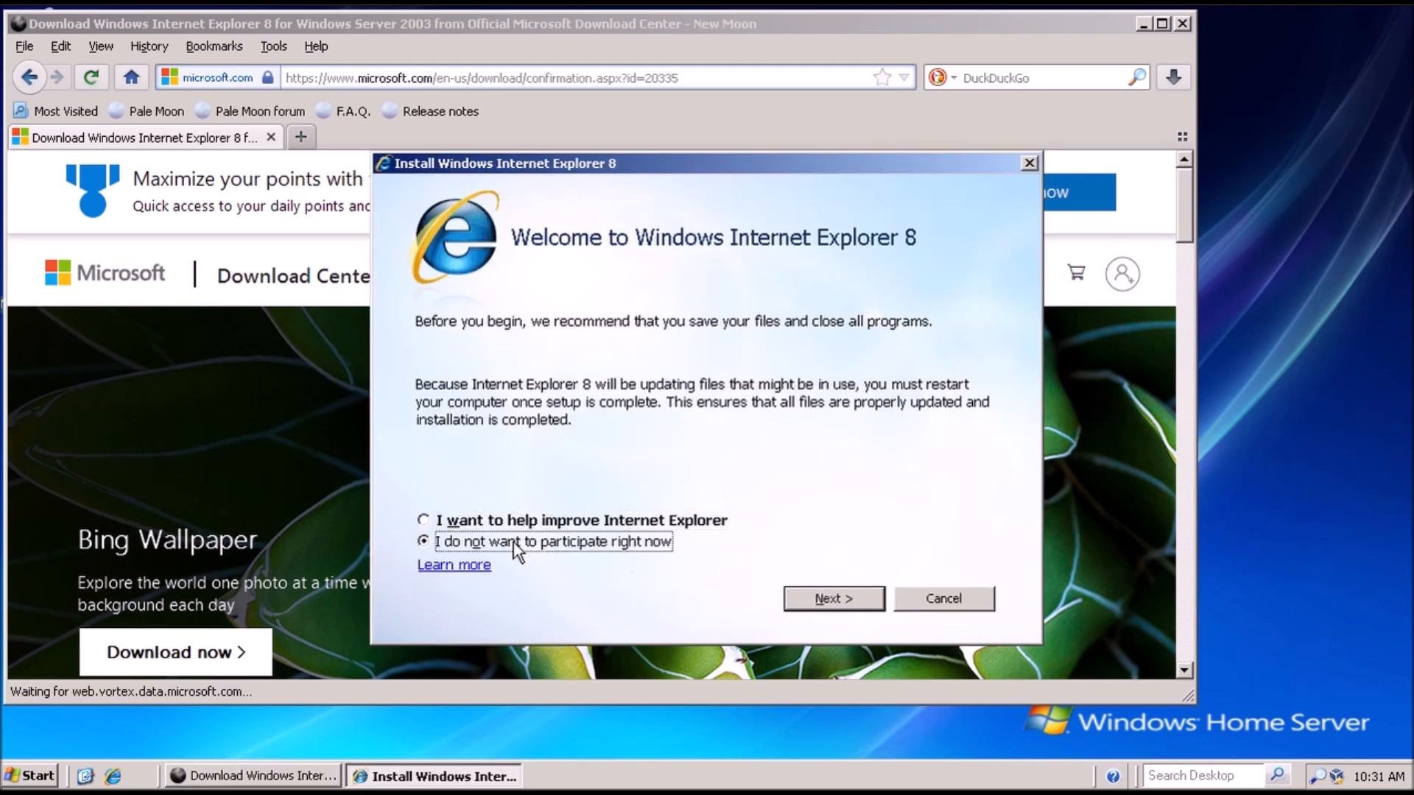
left_click(834, 598)
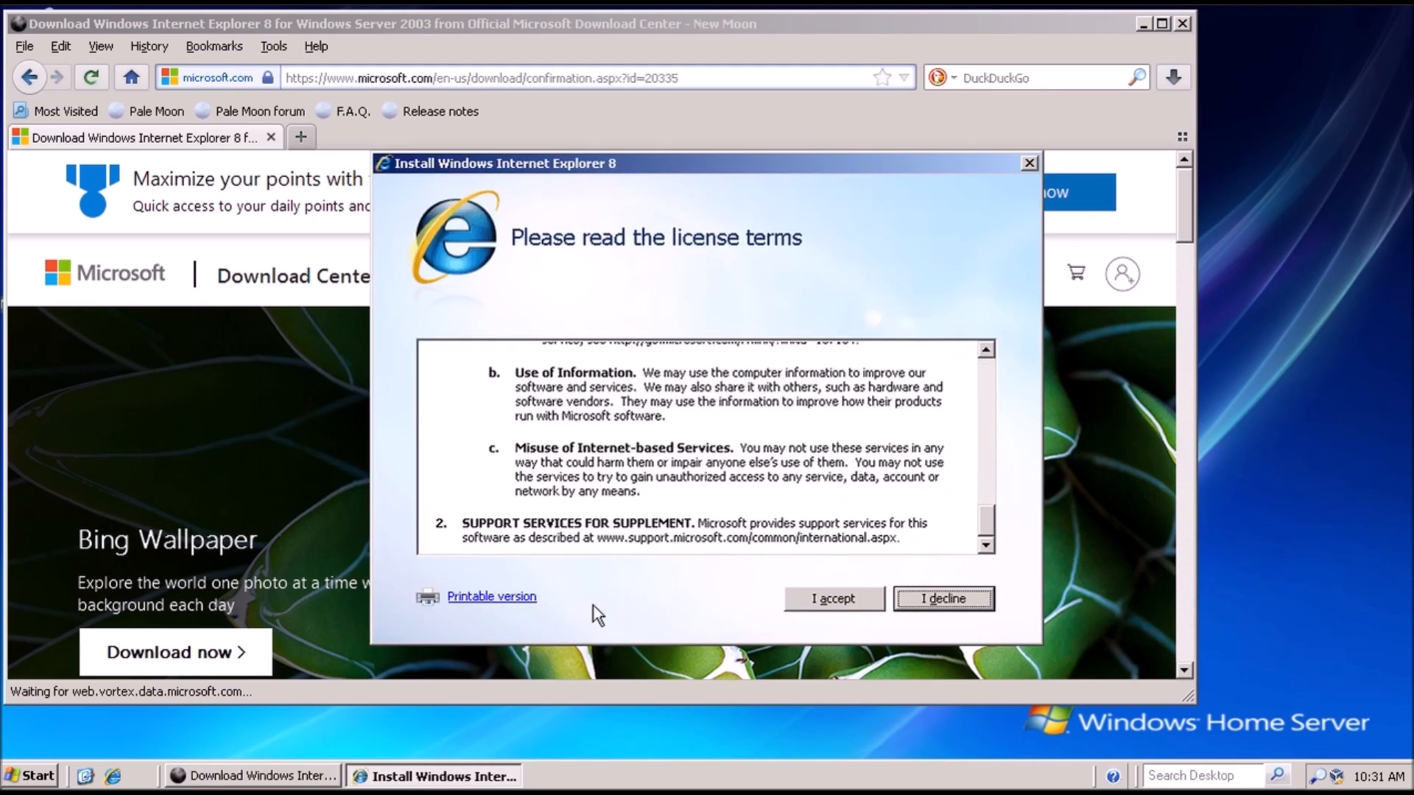
left_click(834, 598)
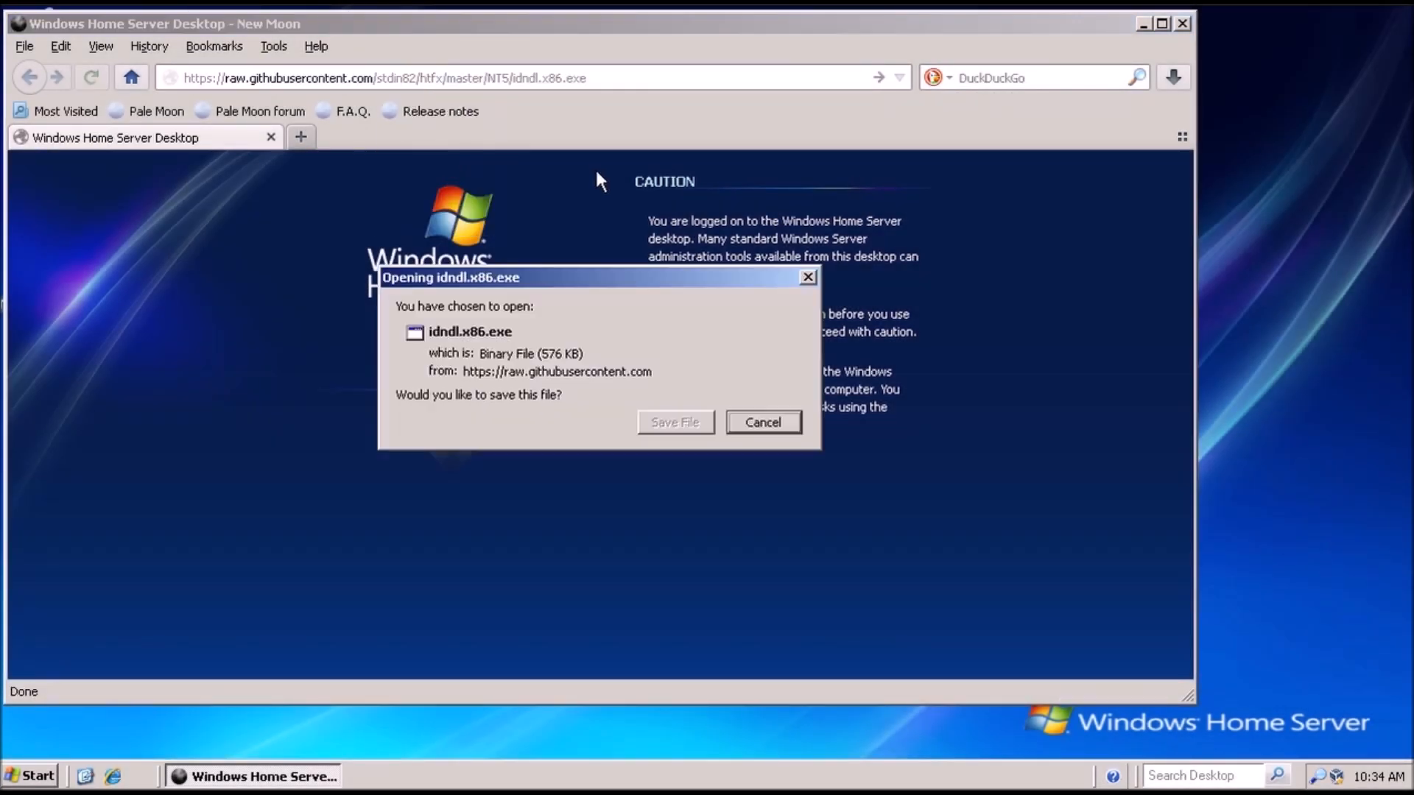
Save idndl.x86.exe to Downloads and install the IDN Mitigation APIs update through its wizard
left_click(674, 421)
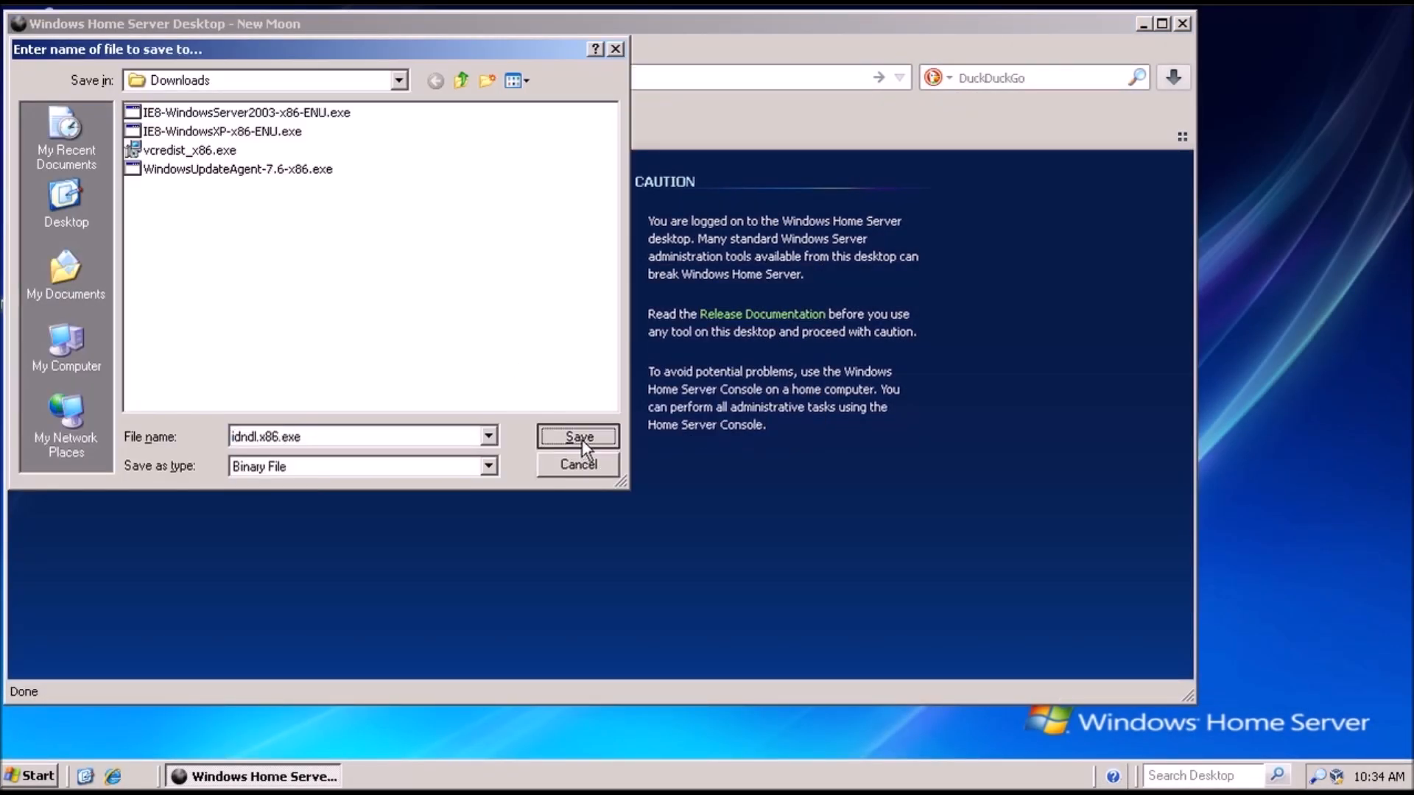
left_click(577, 438)
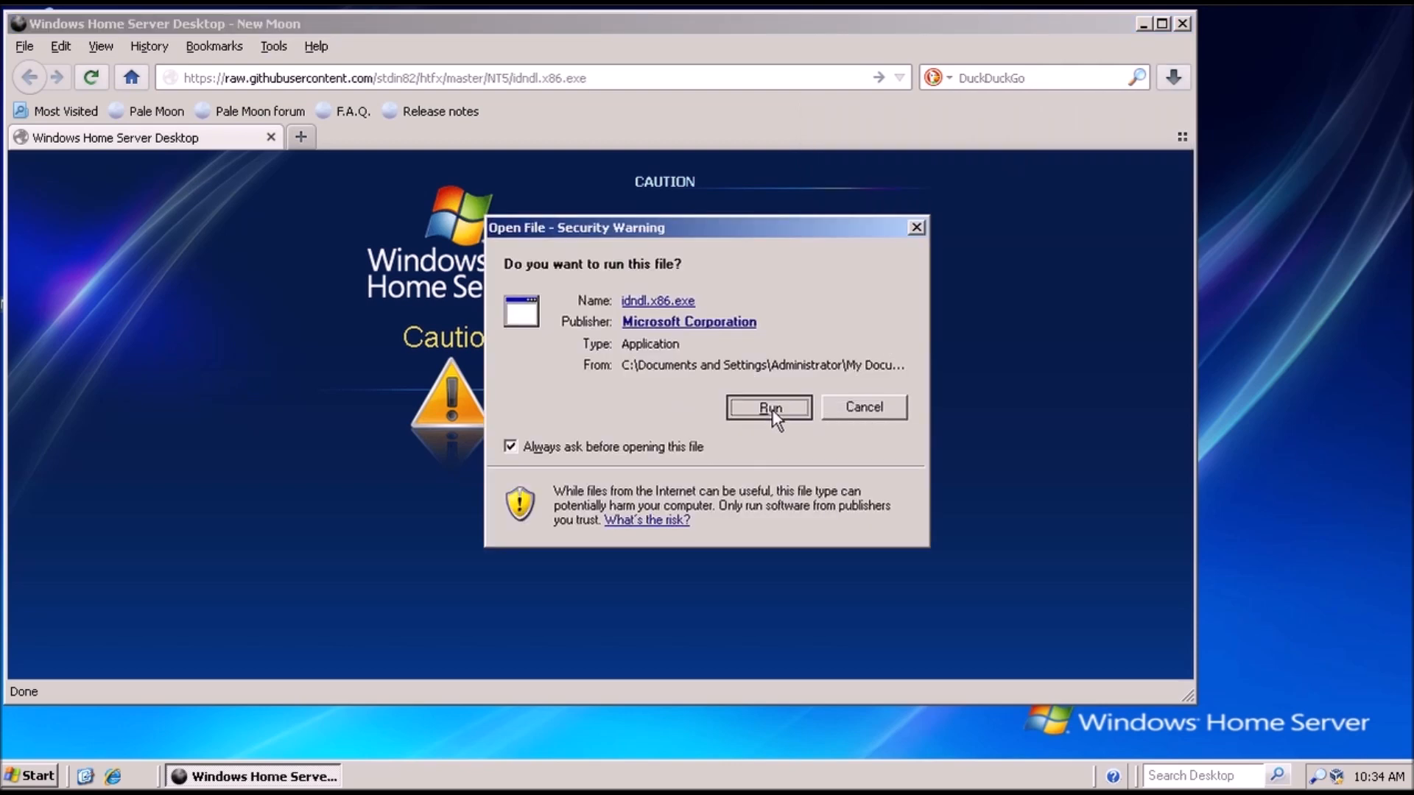
left_click(769, 407)
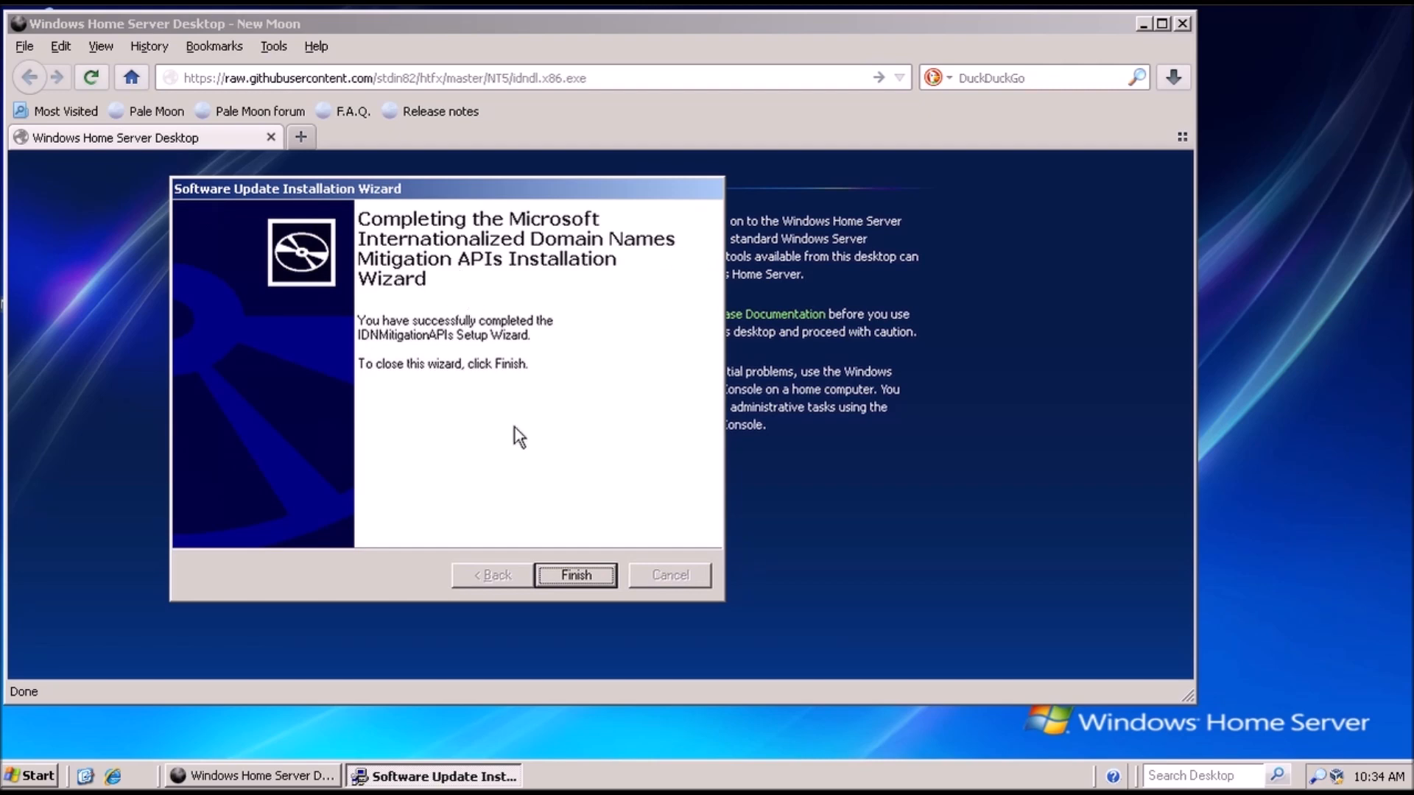
left_click(575, 575)
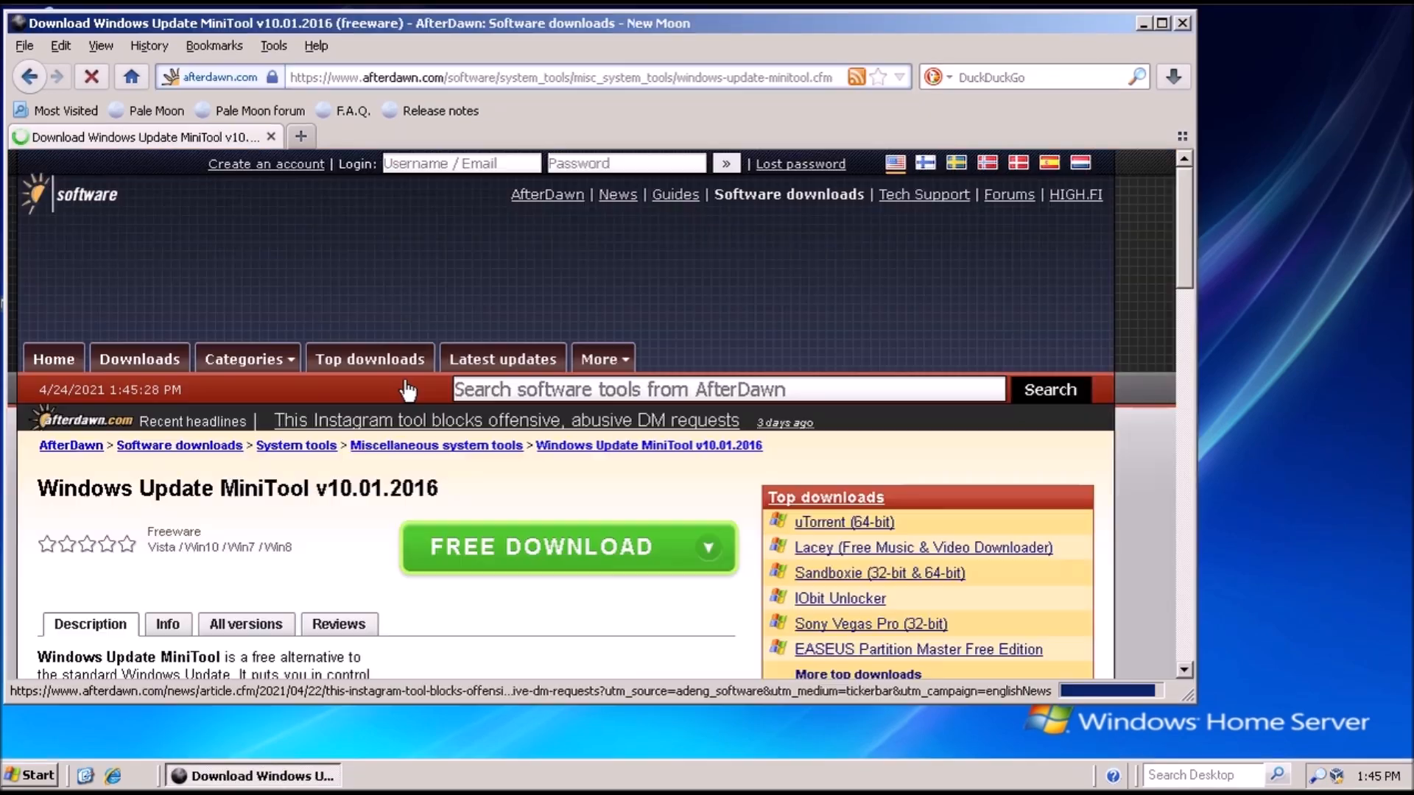
Start the free download of Windows Update MiniTool v10.01.2016 from AfterDawn
scroll("down", 3)
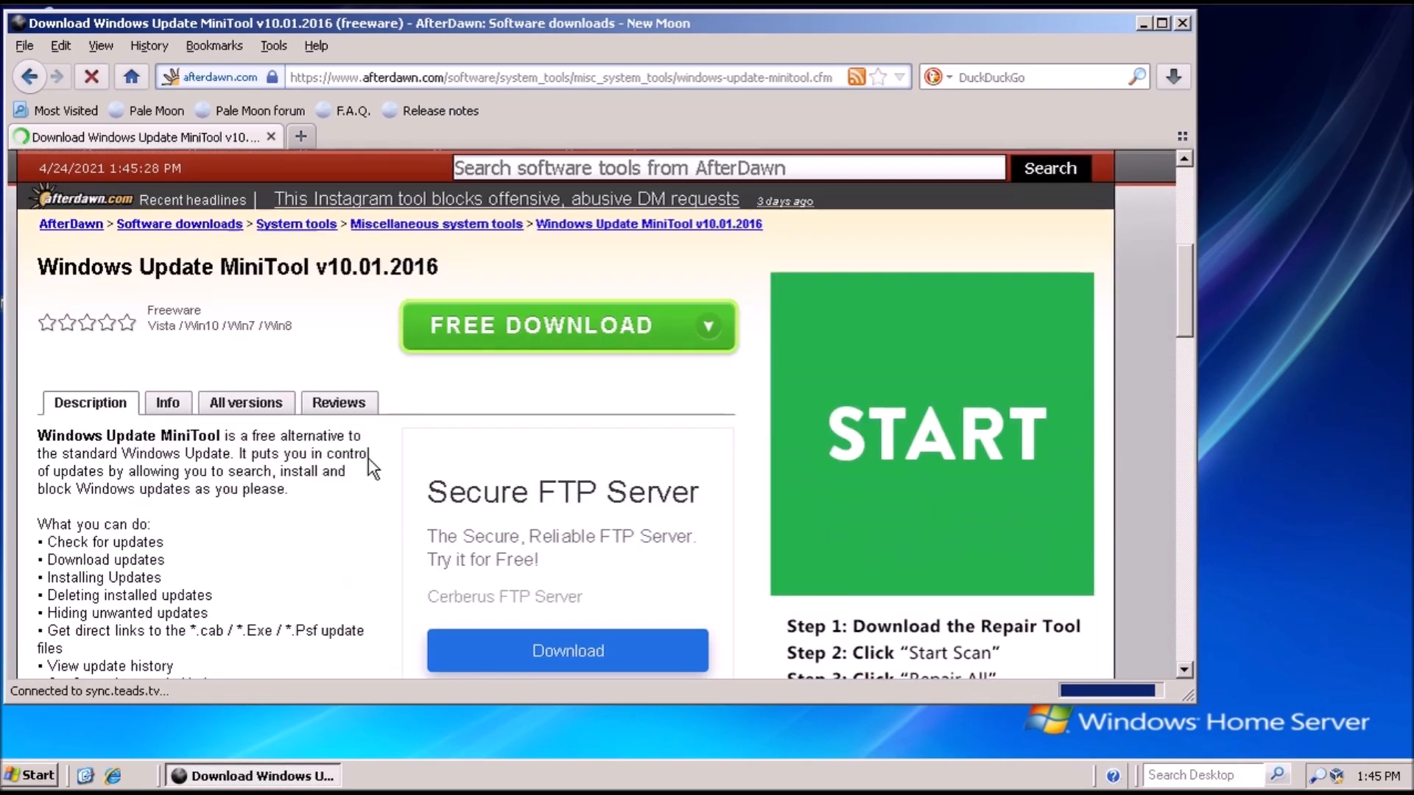
left_click(569, 326)
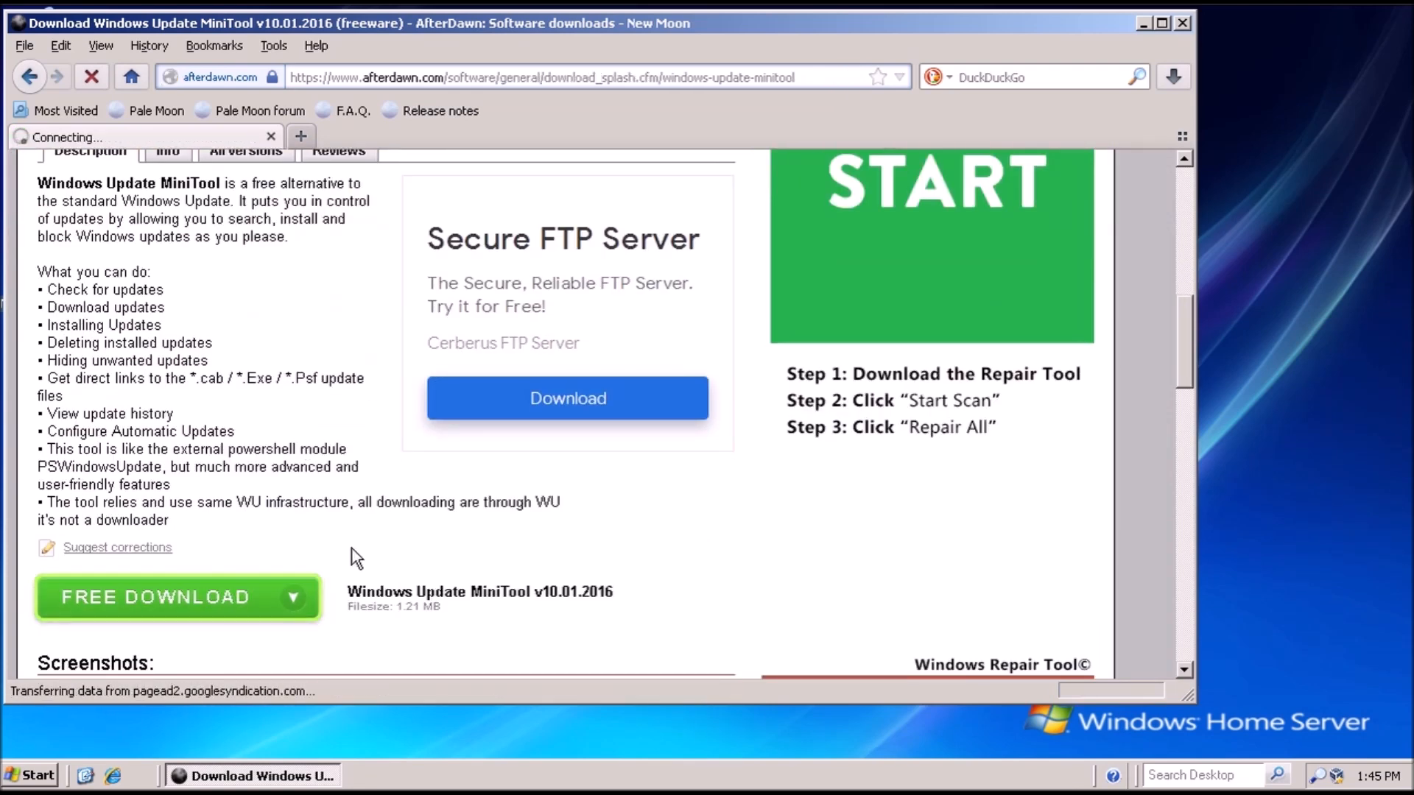
left_click(177, 599)
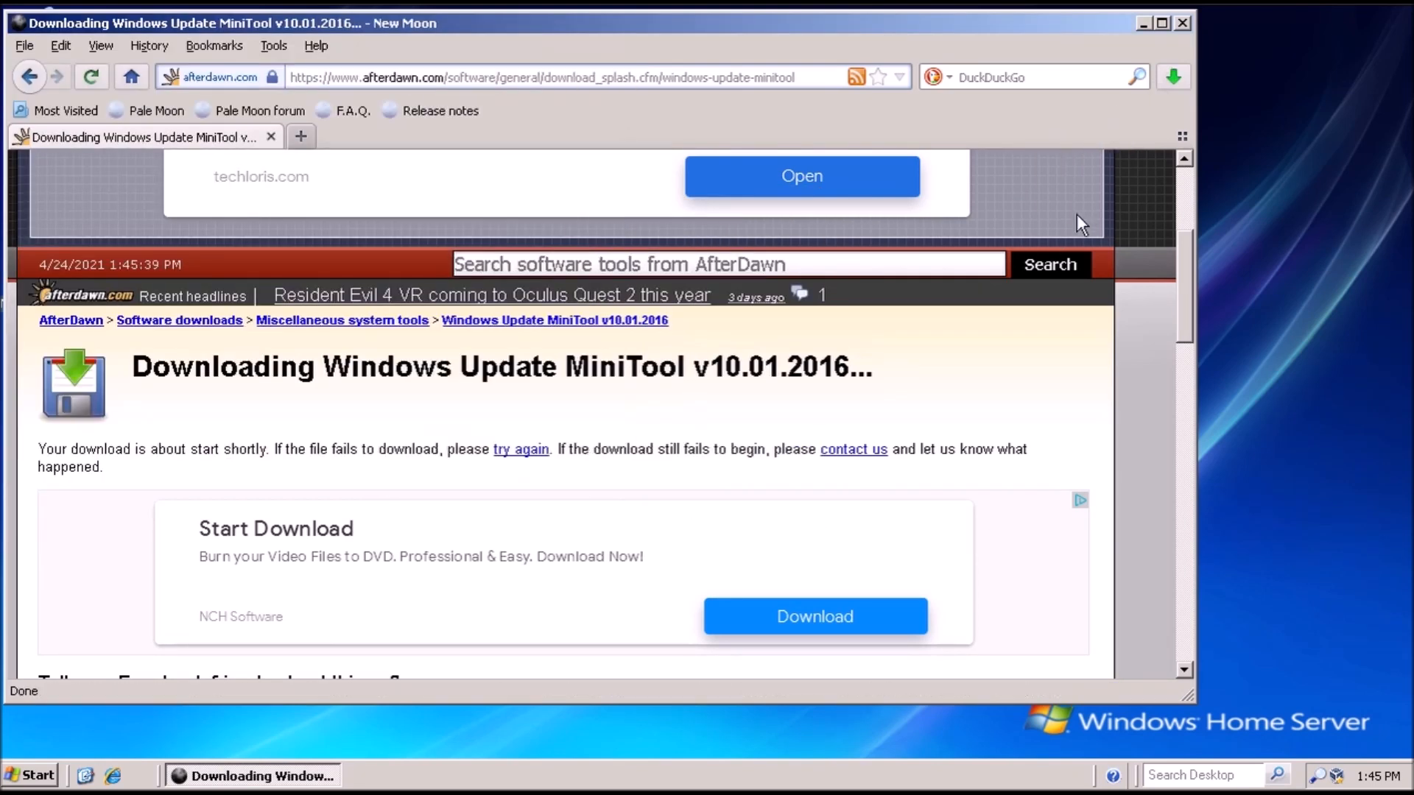
mouse_move(953, 150)
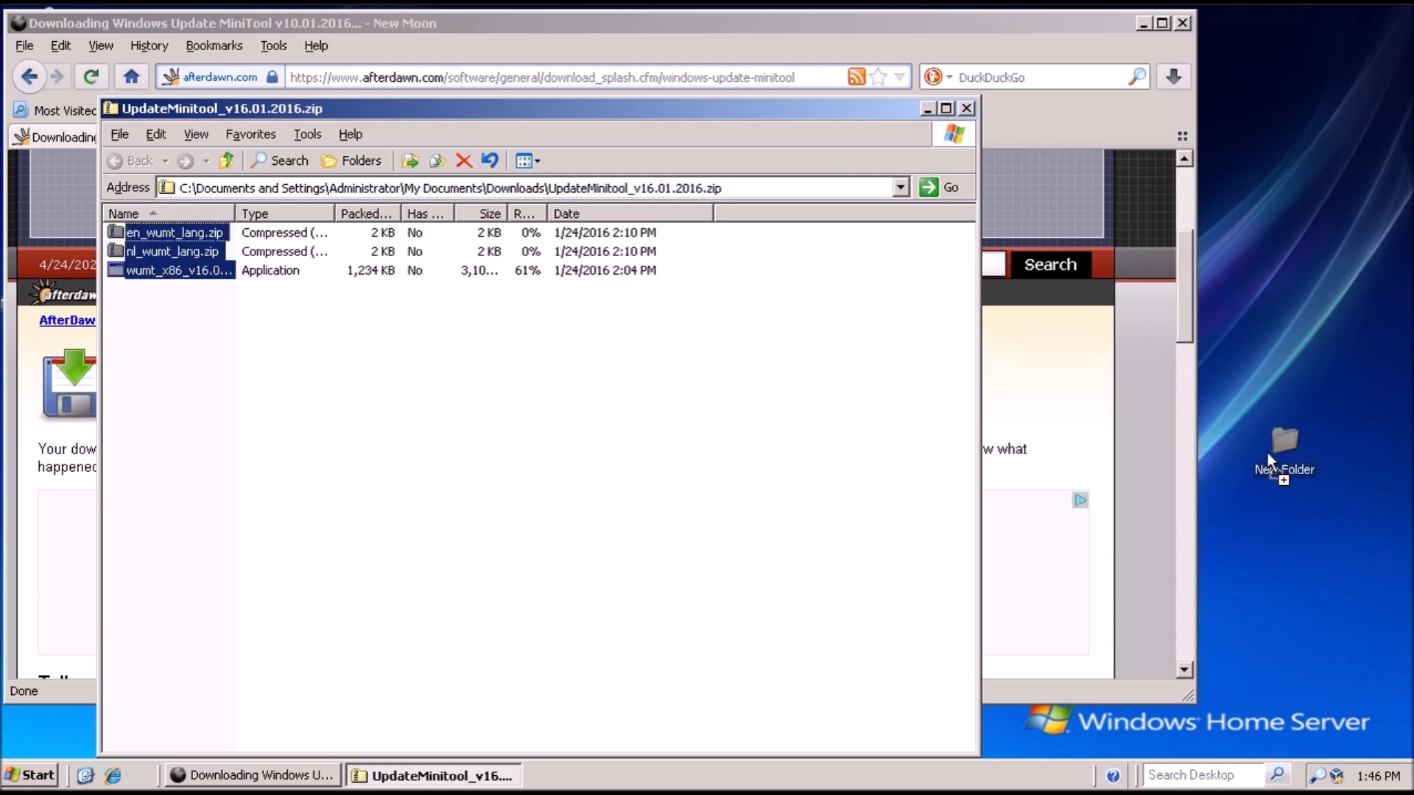
Extract WSUS_Proxy_NT5.7z into New Folder (2) on the desktop and close 7-Zip
left_click(684, 464)
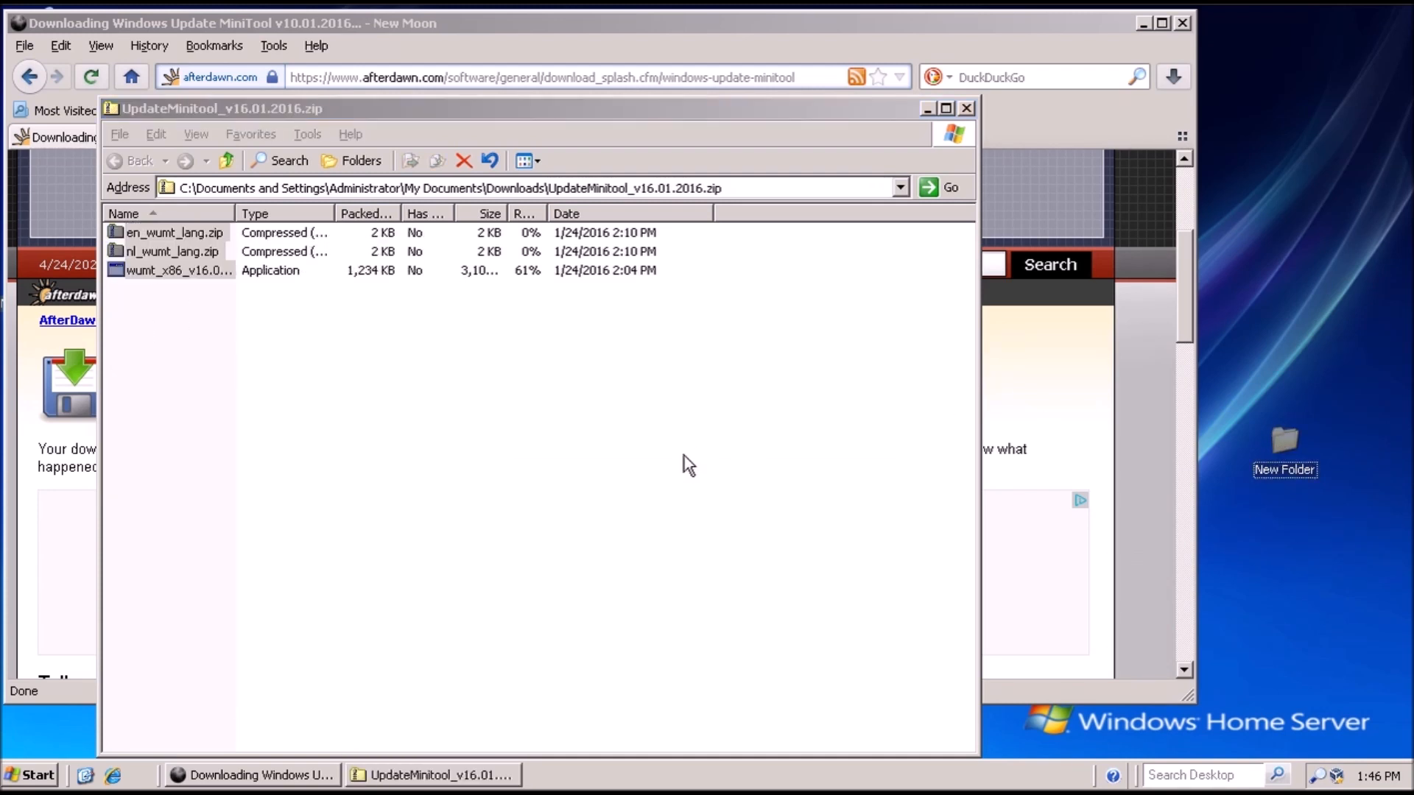
mouse_move(966, 111)
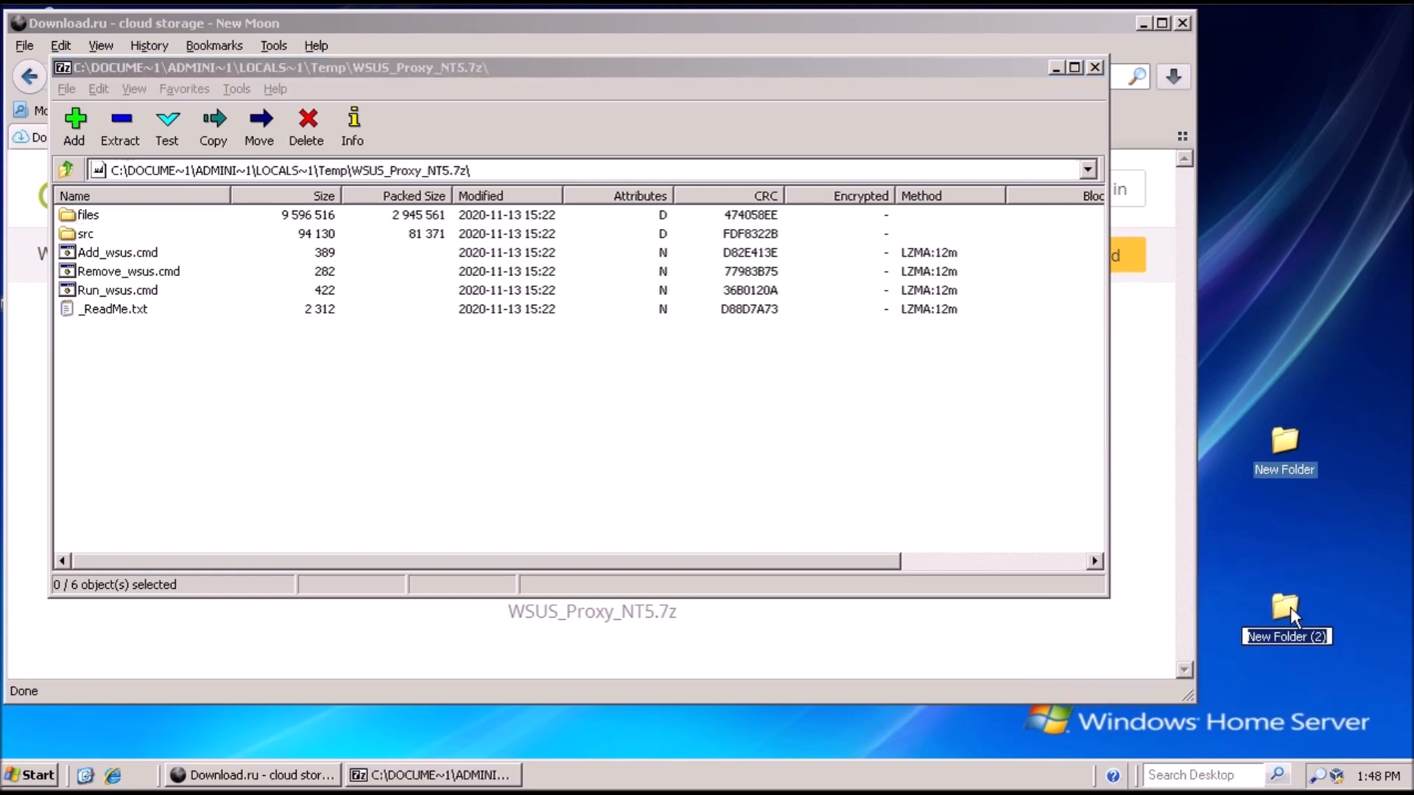
mouse_move(588, 472)
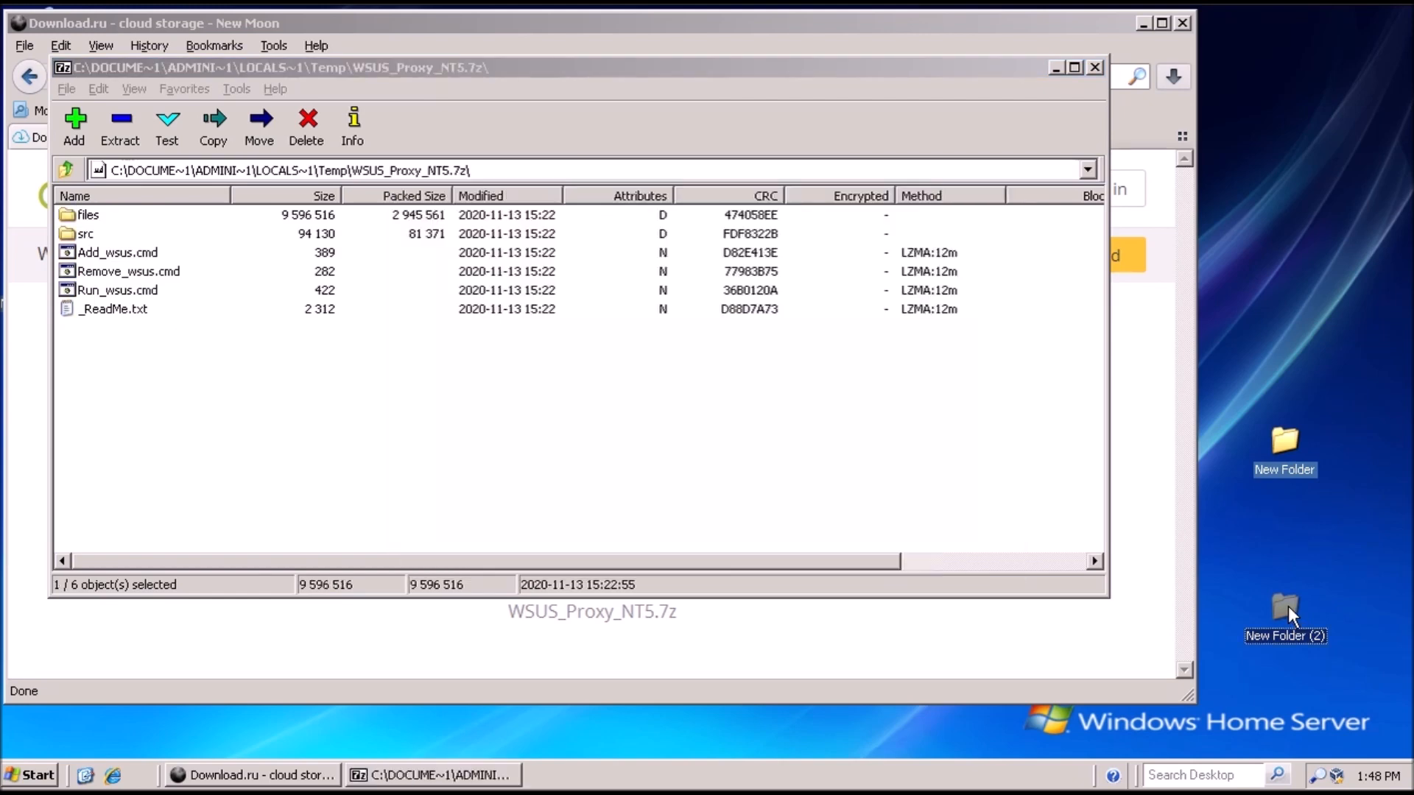
left_click(1095, 66)
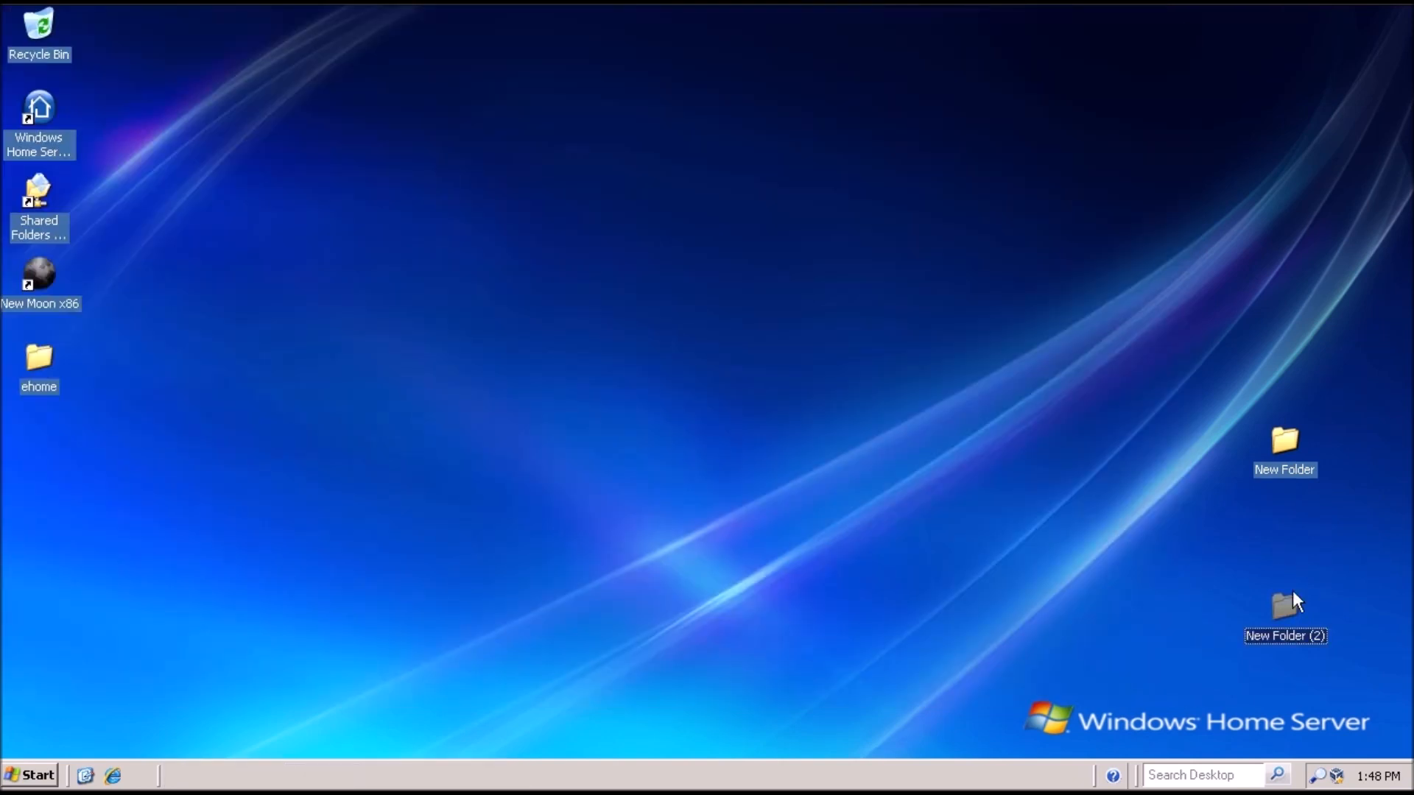
Run Add_wsus.cmd then Run_wsus.cmd from New Folder (2), keeping the firewall blocking the PHP proxy on 127.0.0.1:8530
double_click(1285, 611)
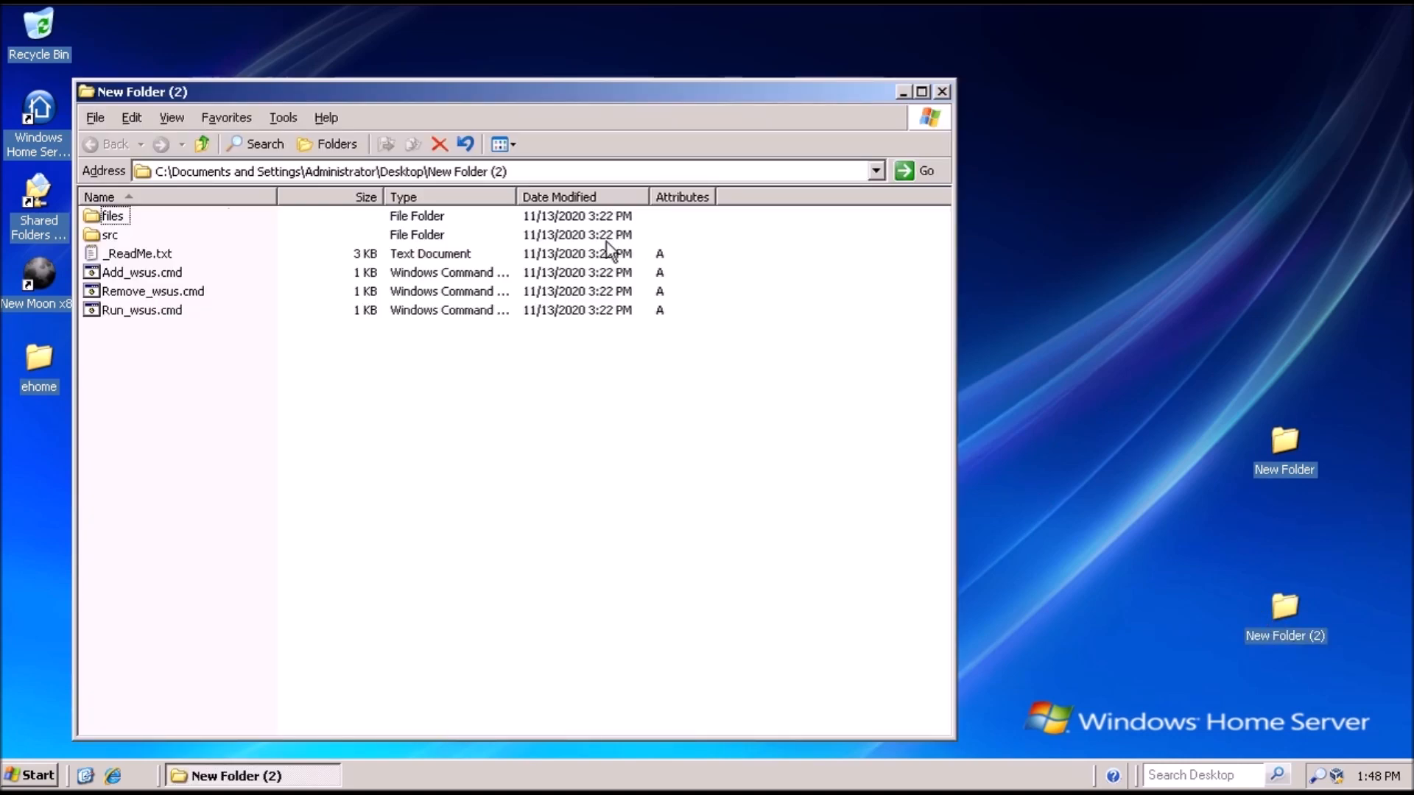
left_click(141, 271)
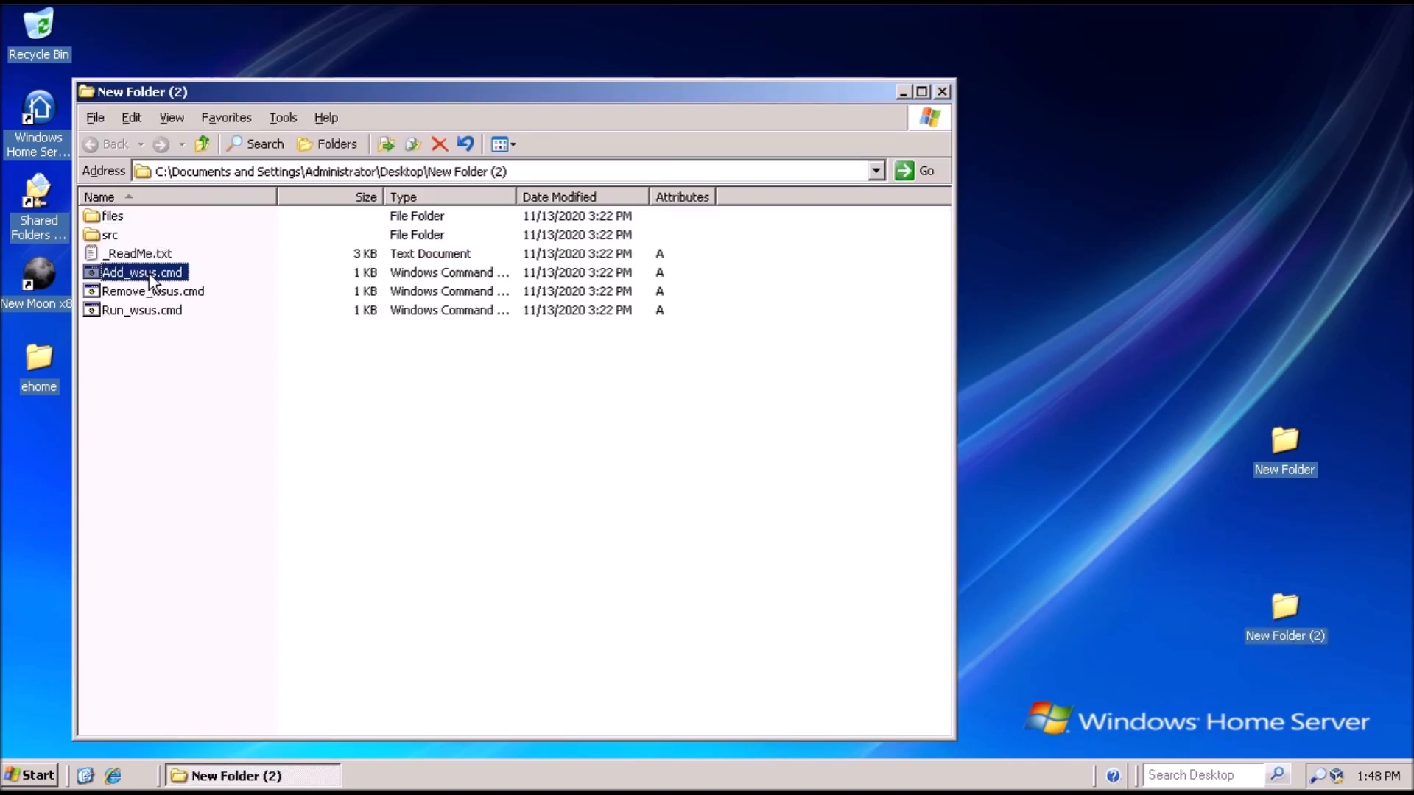
double_click(144, 271)
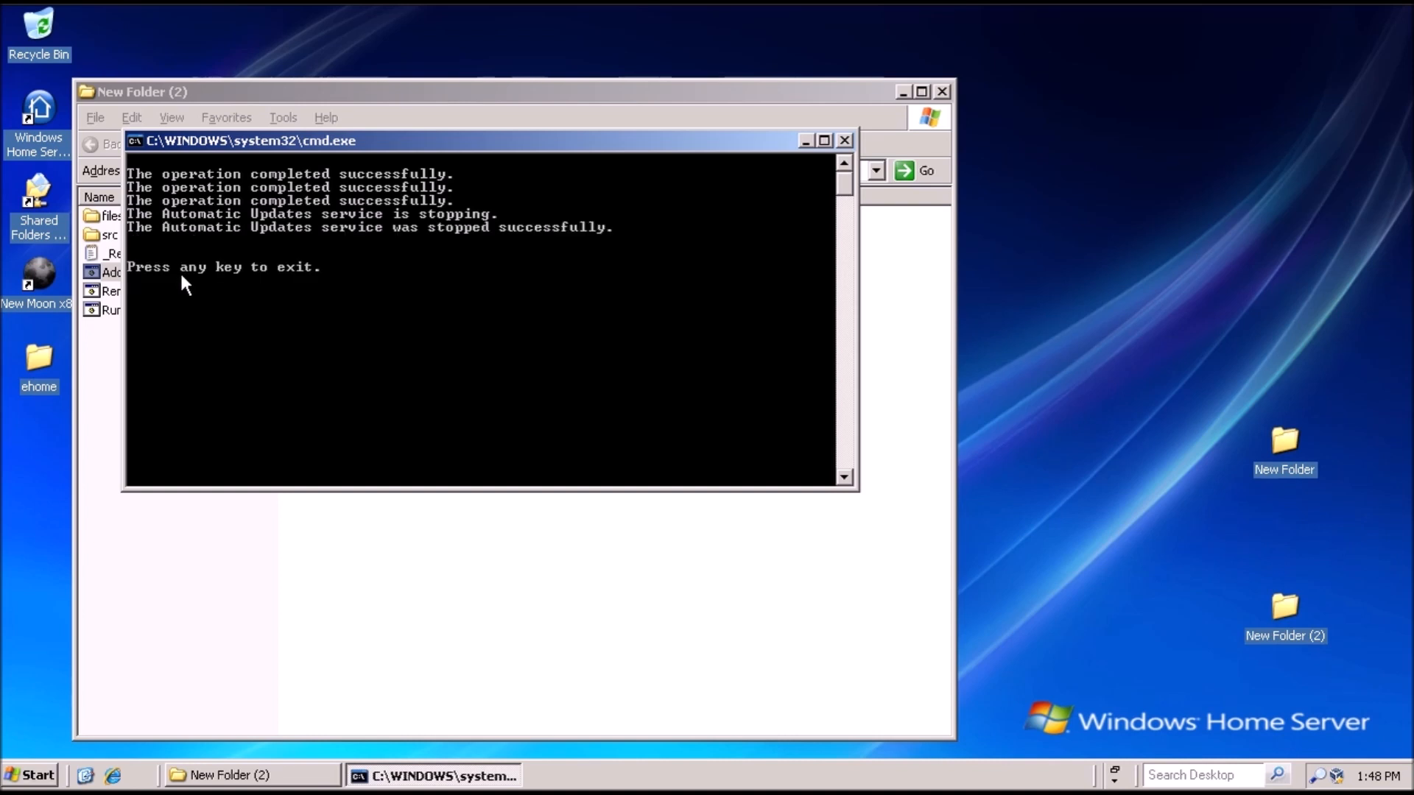
mouse_move(209, 277)
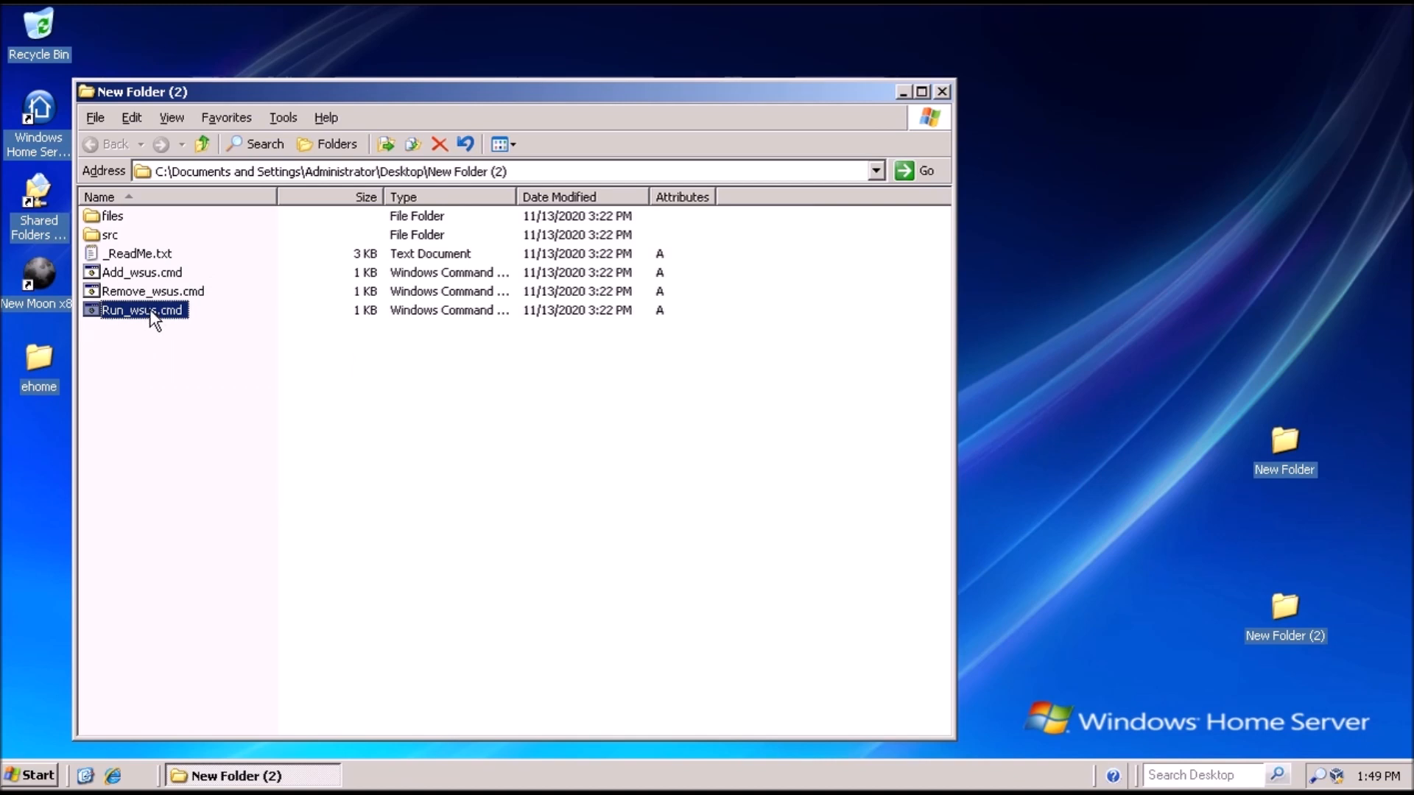
double_click(135, 309)
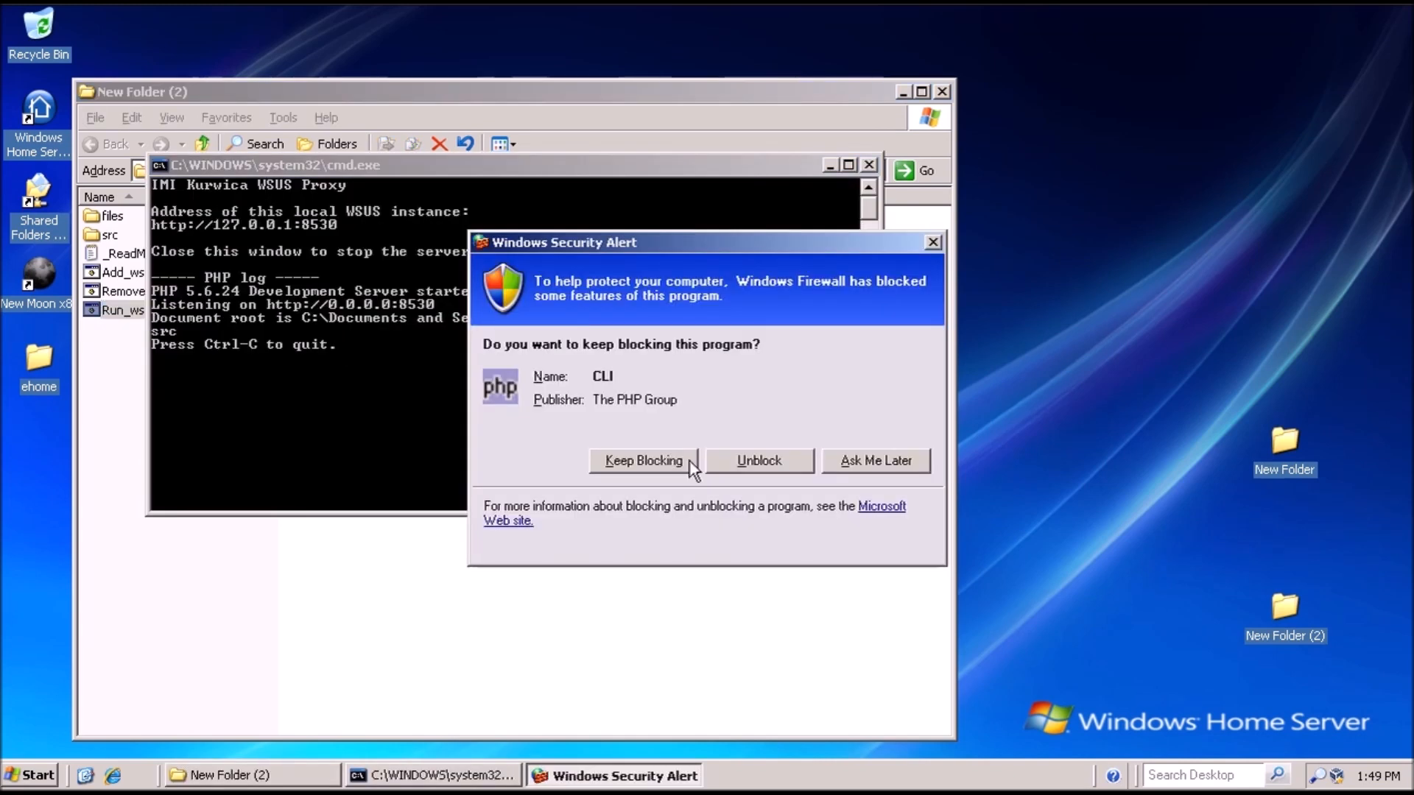
left_click(642, 460)
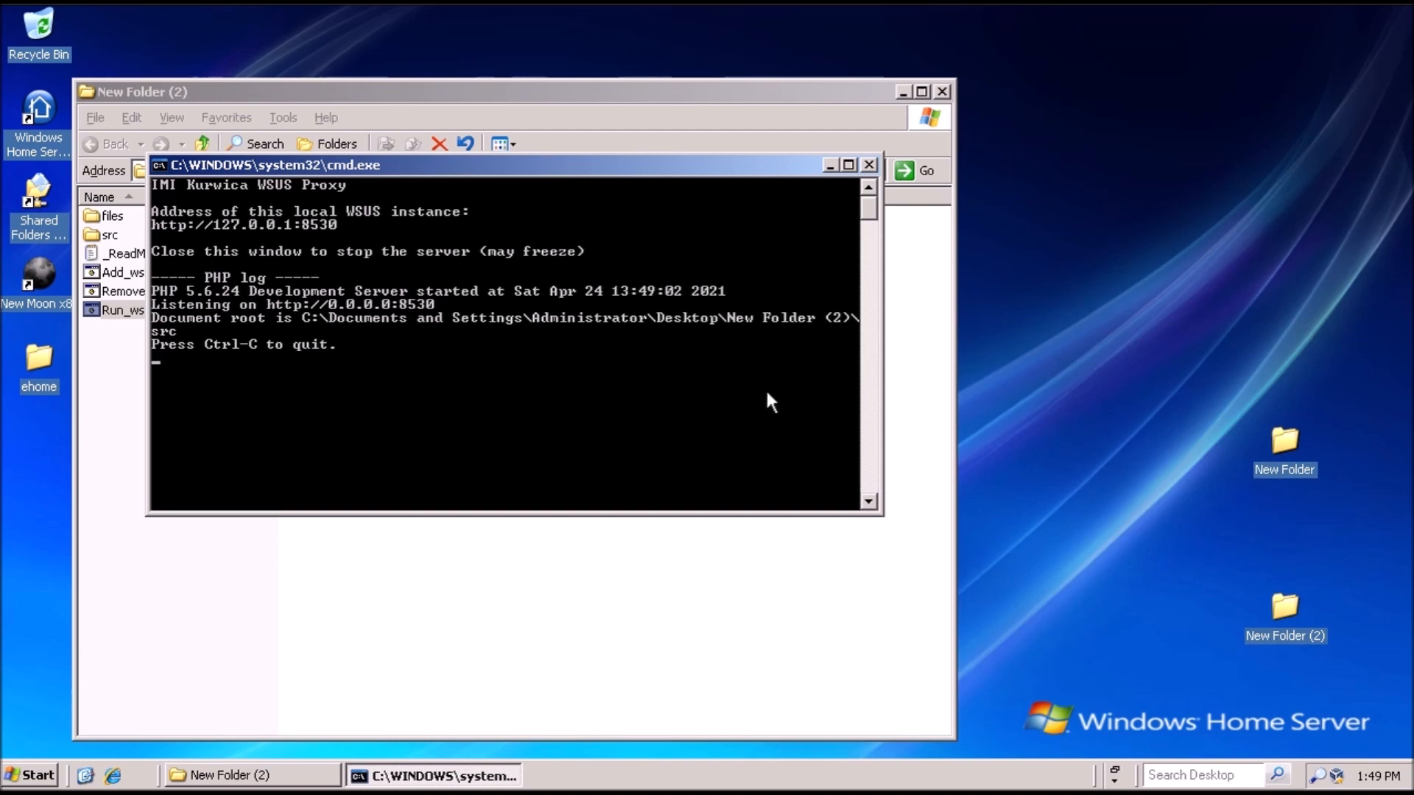
mouse_move(1208, 380)
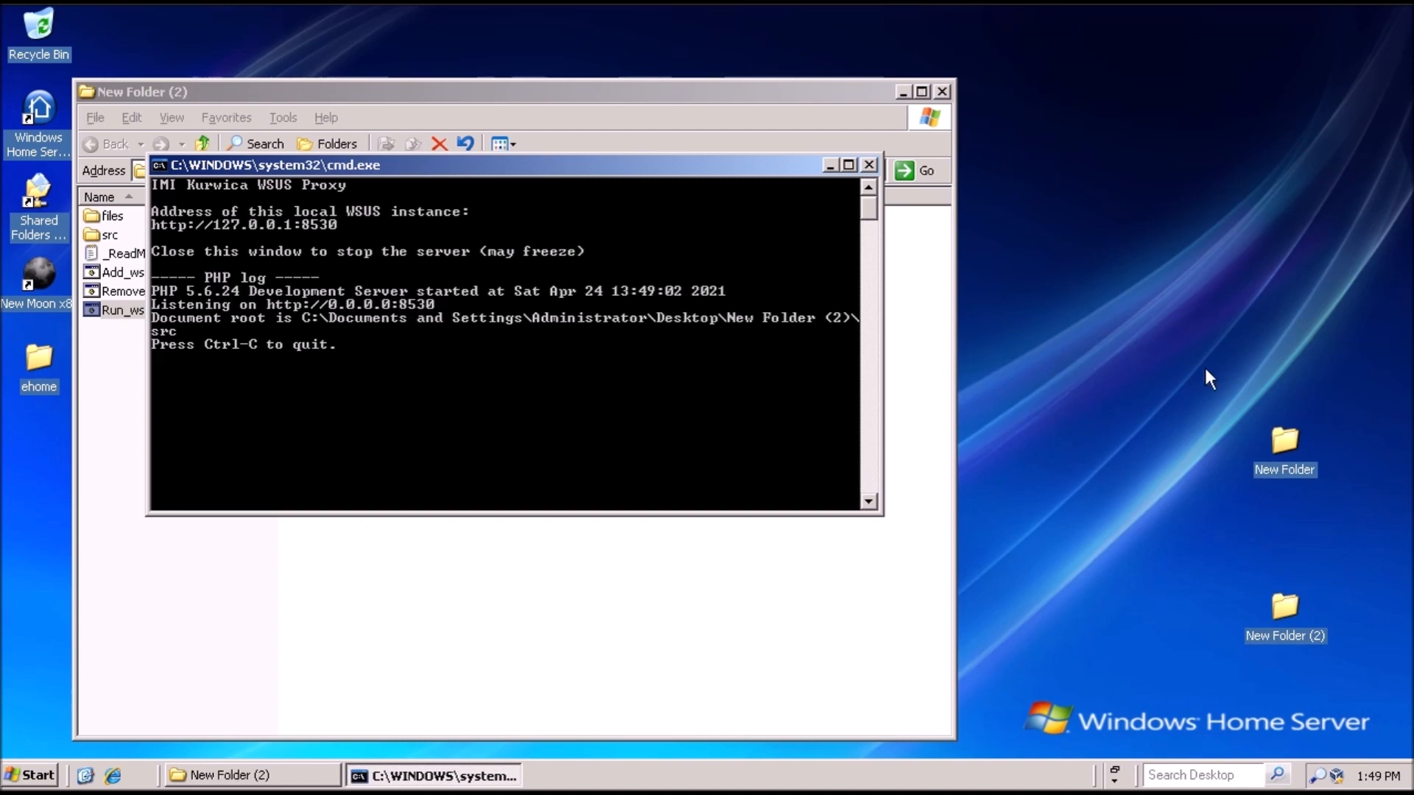
mouse_move(1287, 608)
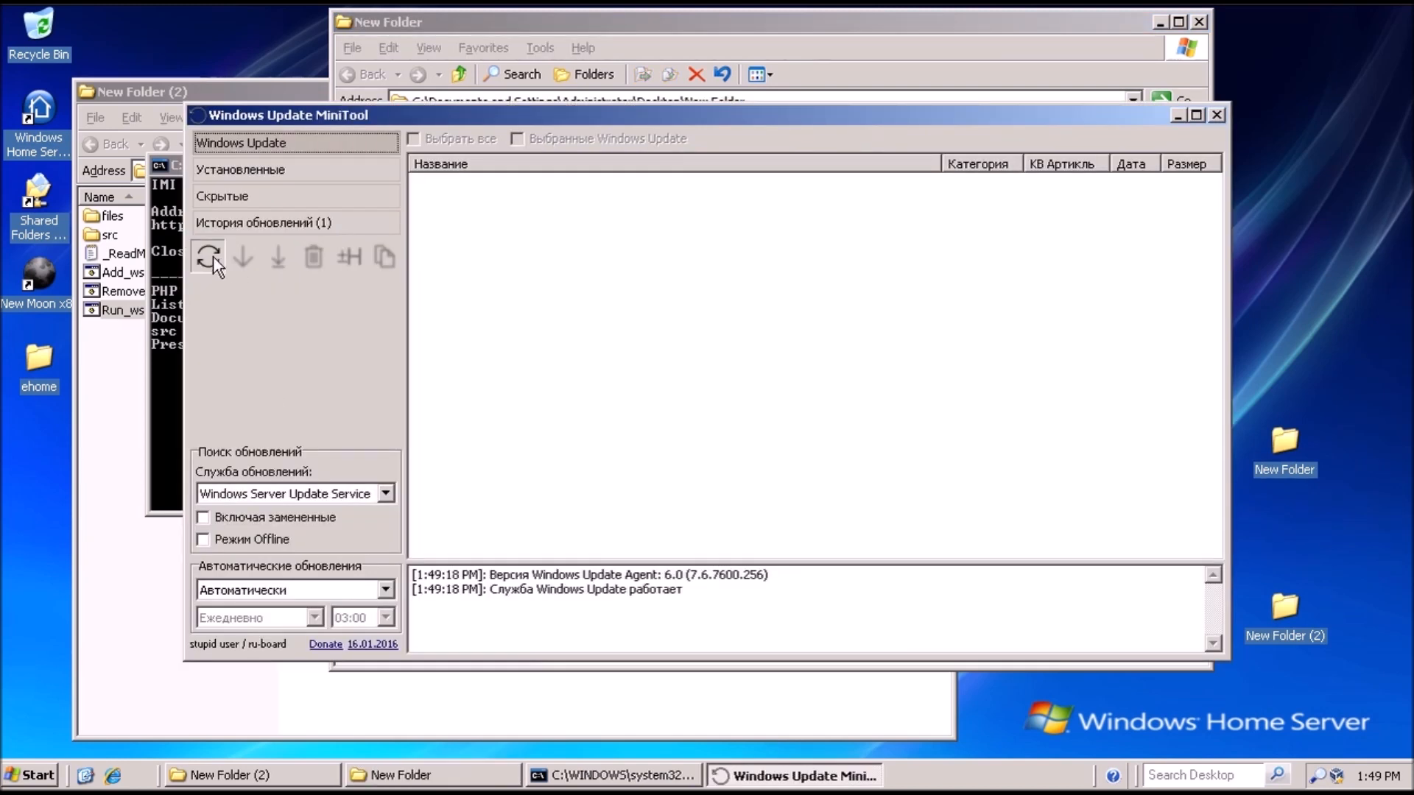
Search the local WSUS service for updates and tick Windows Home Server Power Pack 1 (KB944289)
left_click(209, 258)
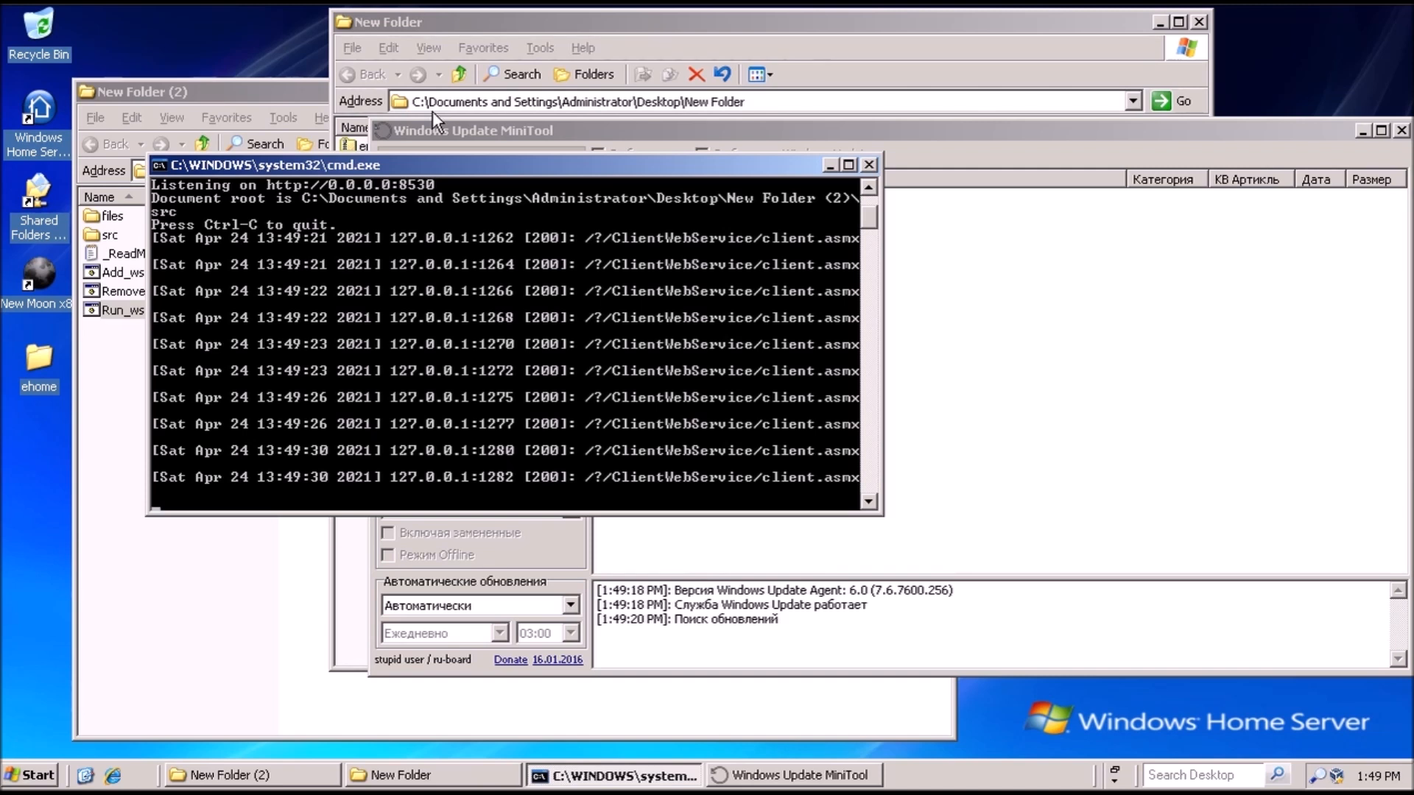
mouse_move(1118, 144)
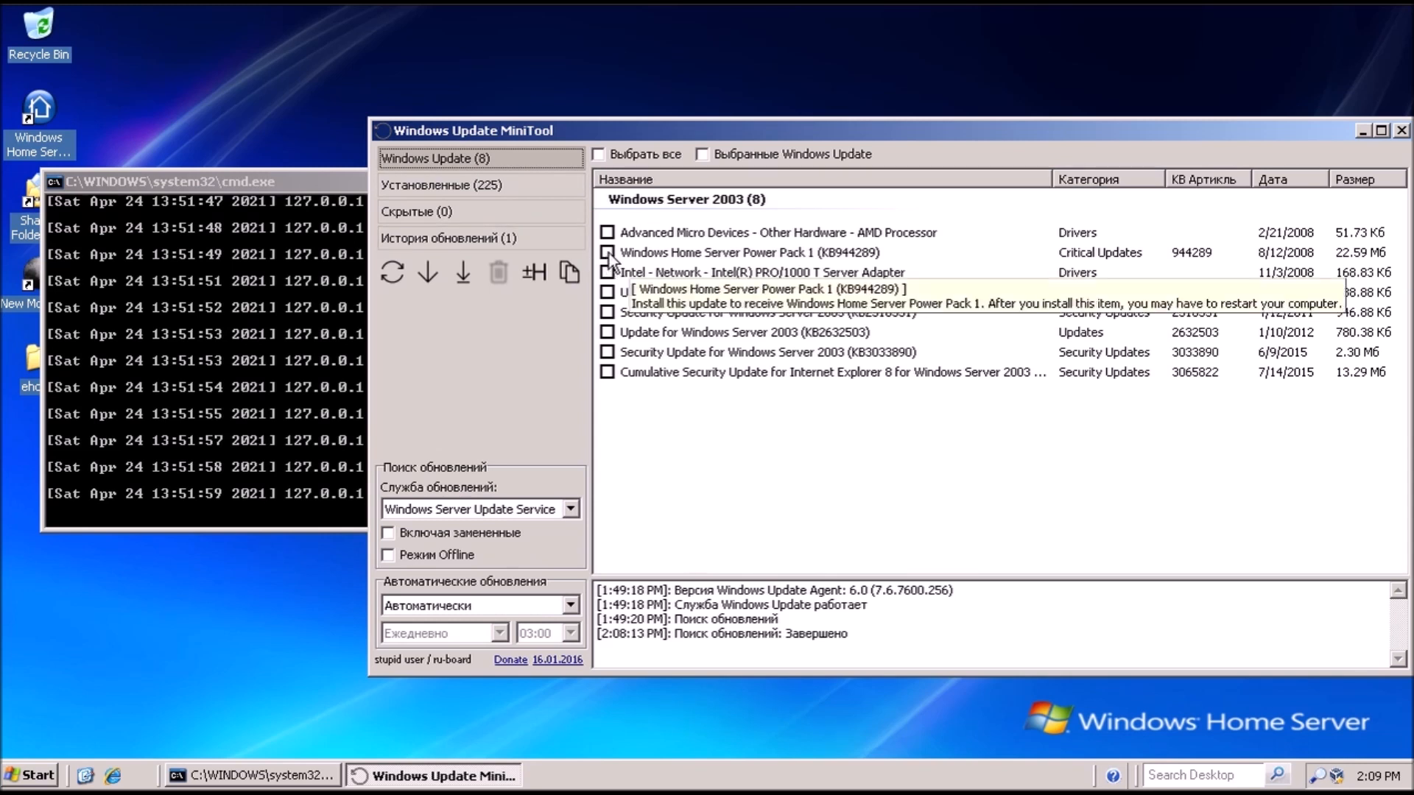
left_click(607, 253)
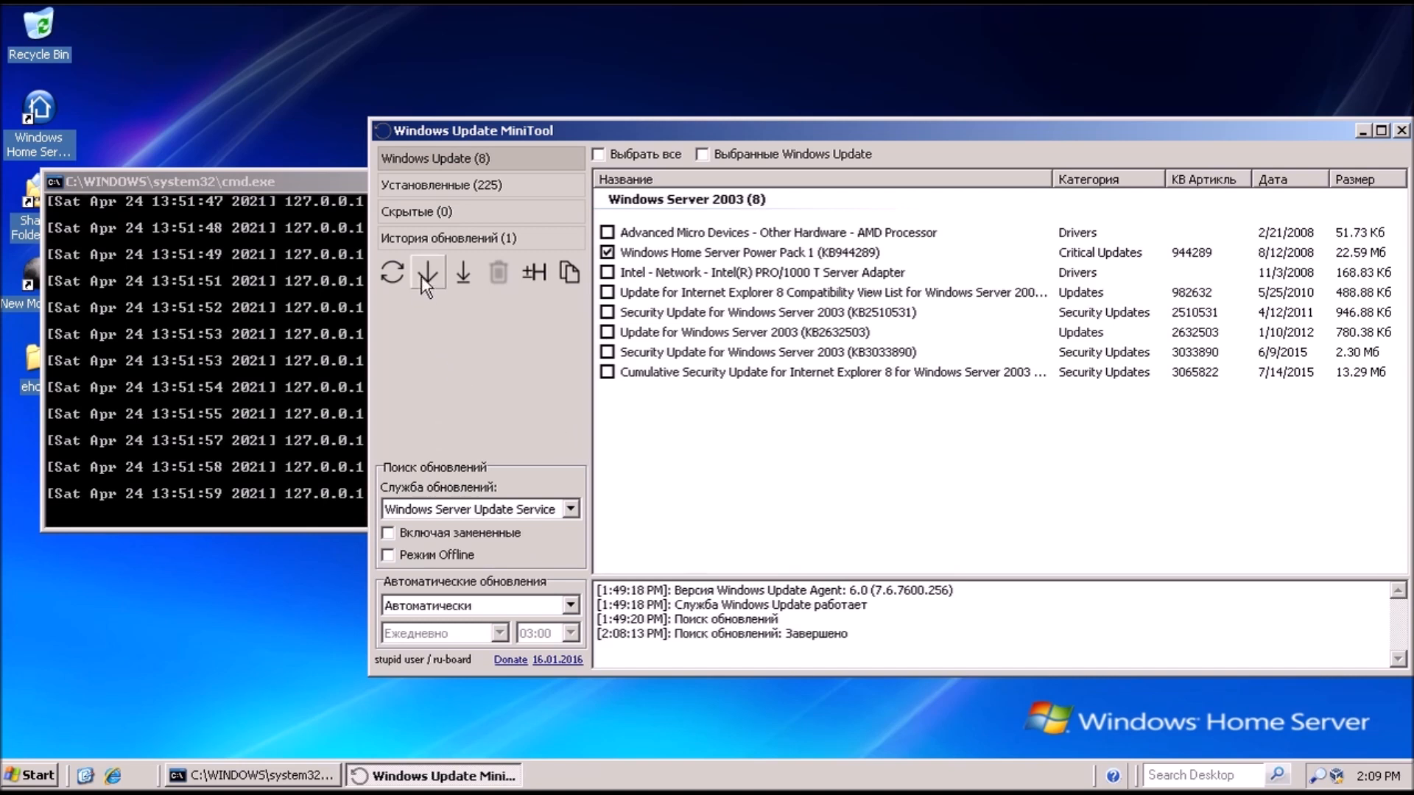
mouse_move(1226, 792)
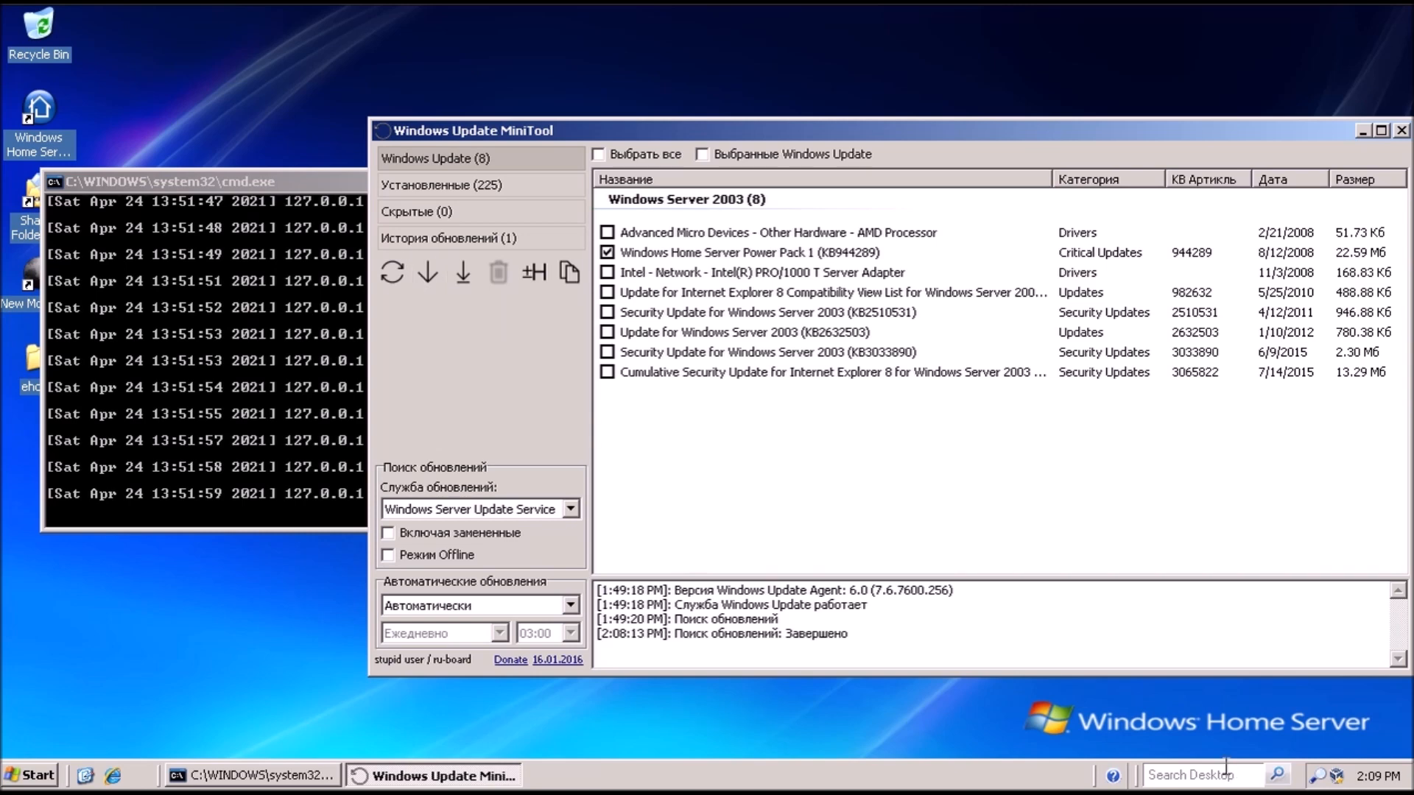
mouse_move(1132, 733)
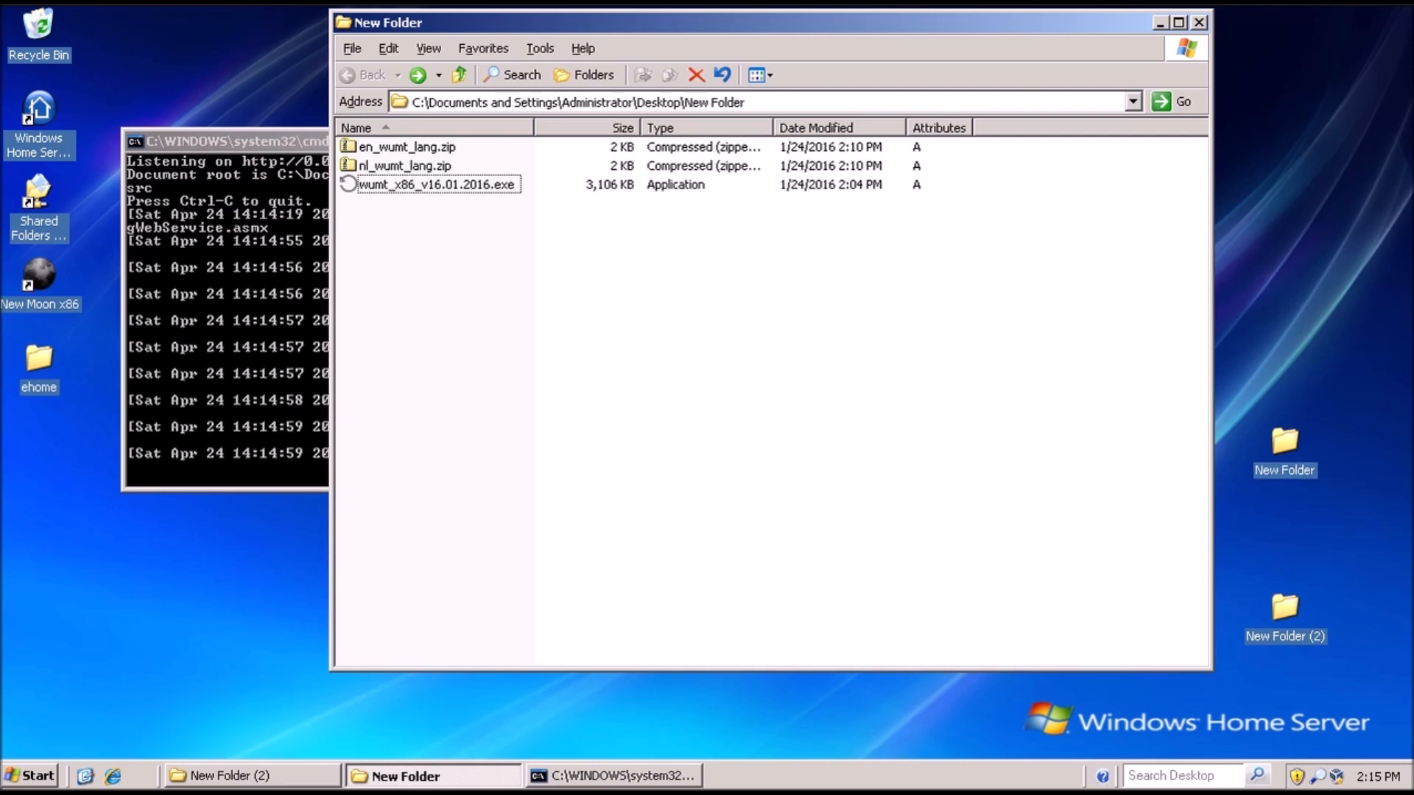
Extract wumt_lang.ini from en_wumt_lang.zip and relaunch wumt_x86_v16.01.2016.exe in English
double_click(410, 146)
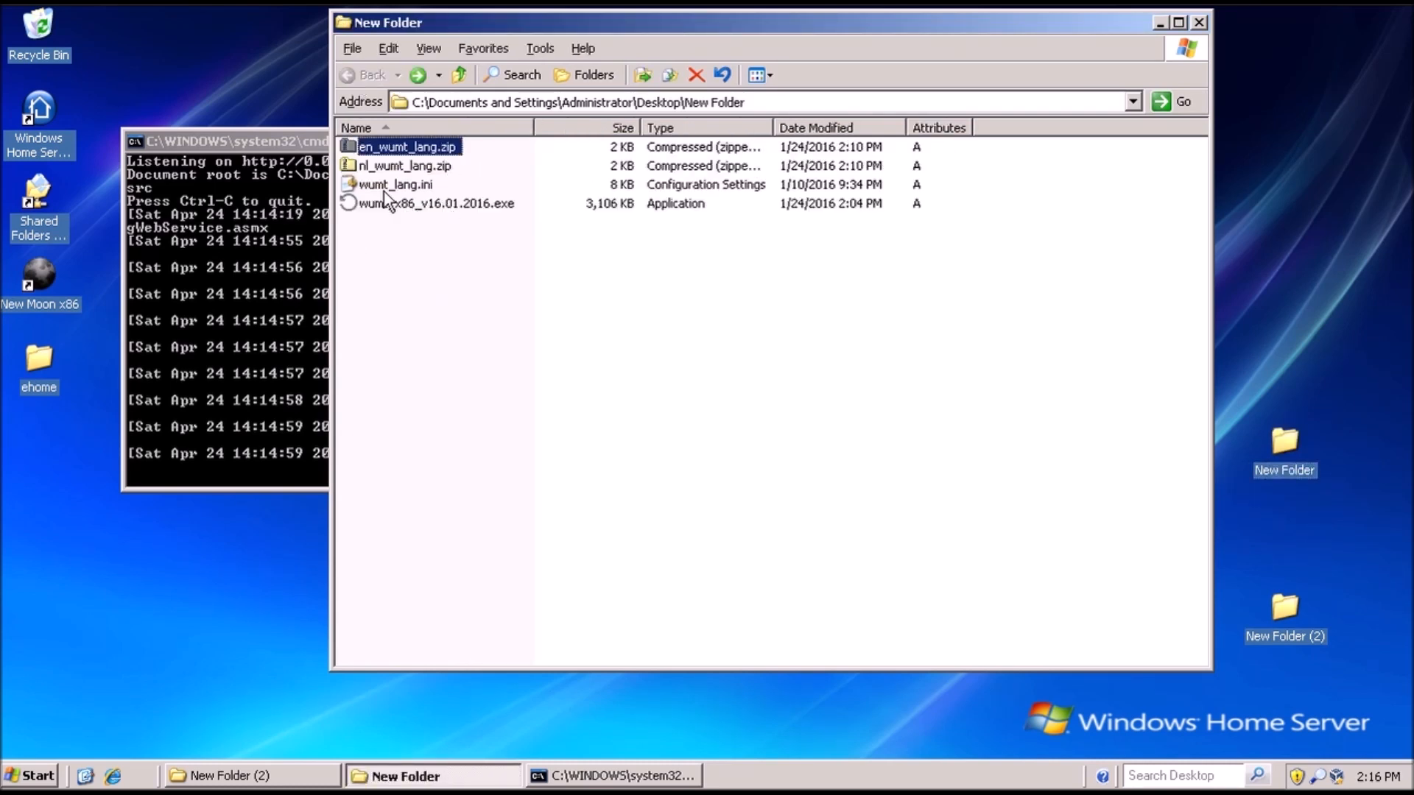
double_click(466, 204)
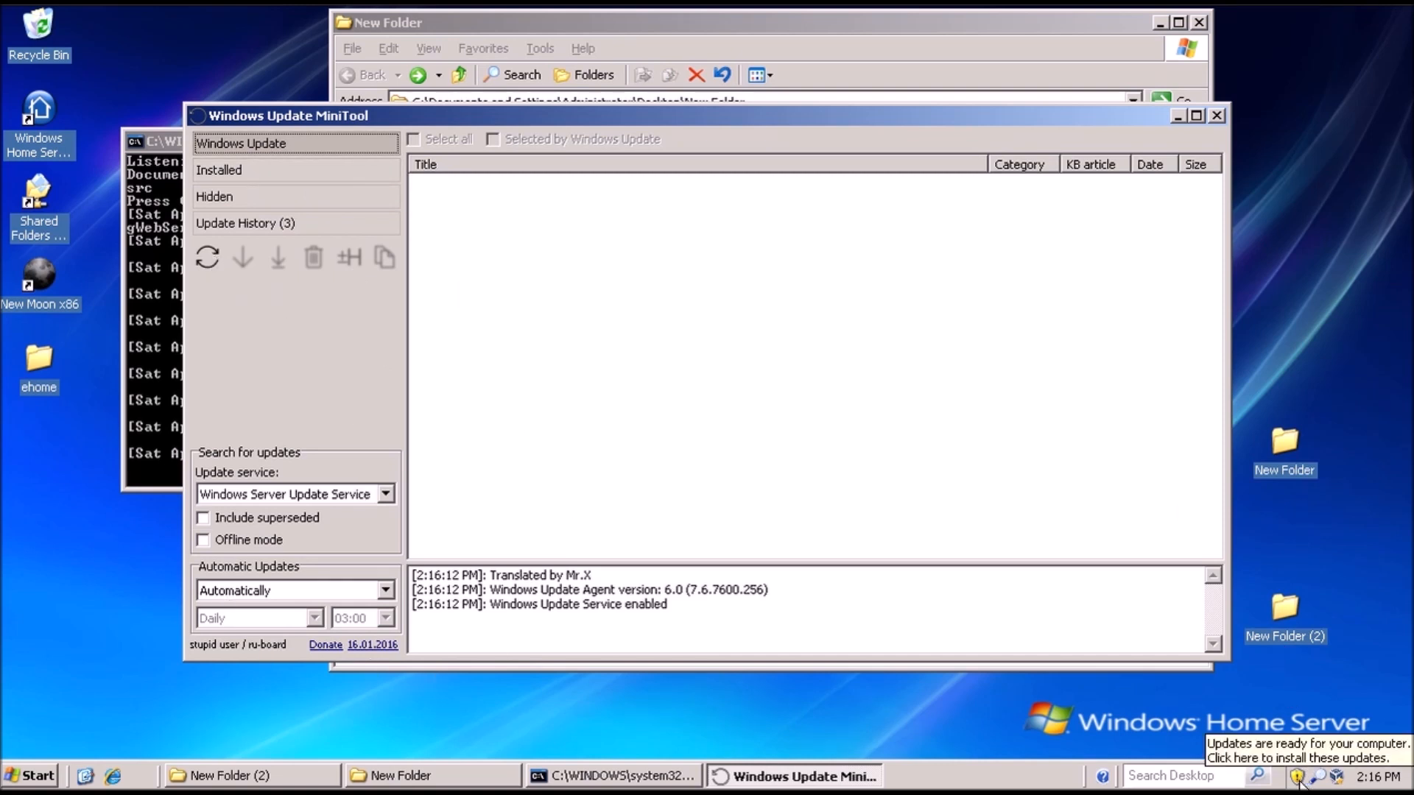
From the Automatic Updates tray balloon, custom-install Security Update KB3033890 and dismiss the notice
left_click(1299, 776)
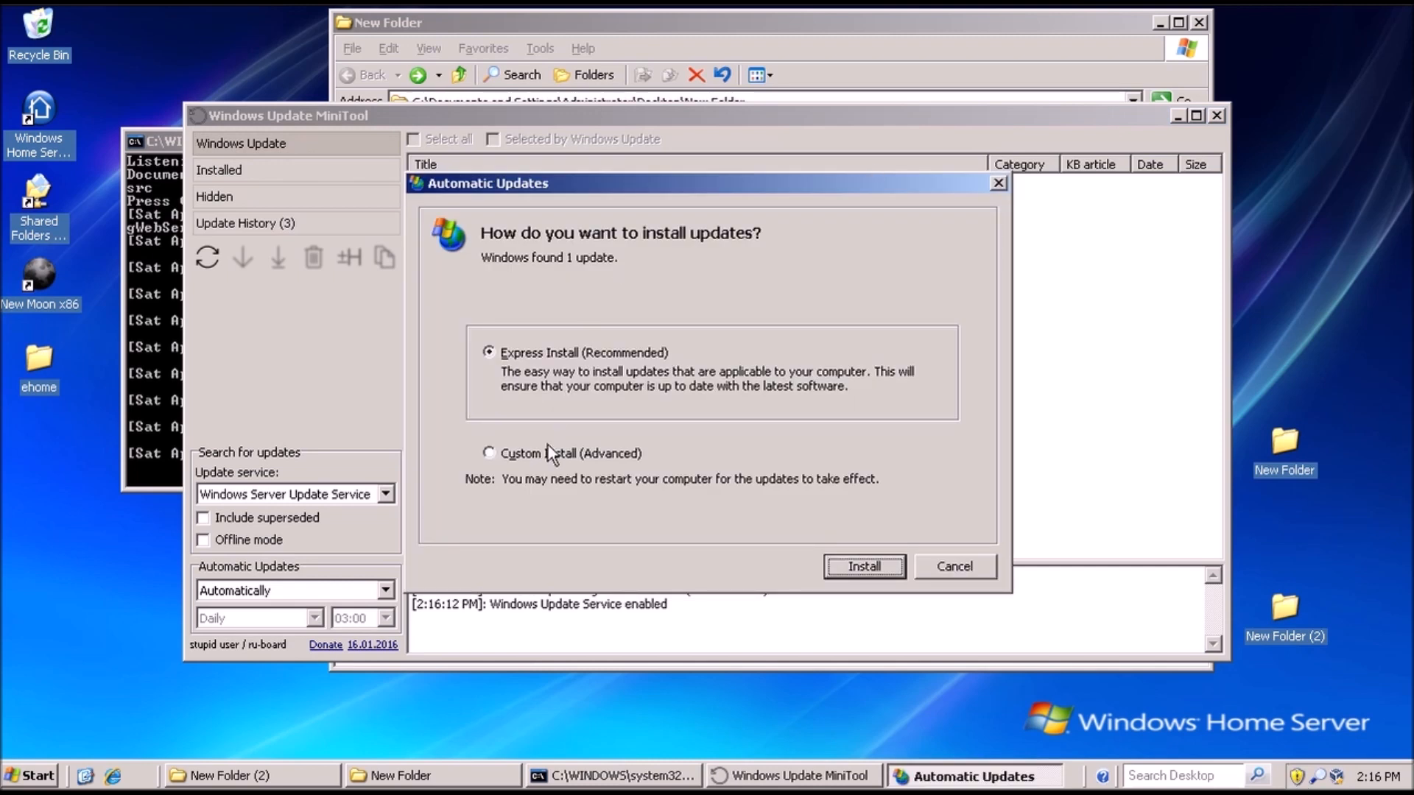
left_click(489, 454)
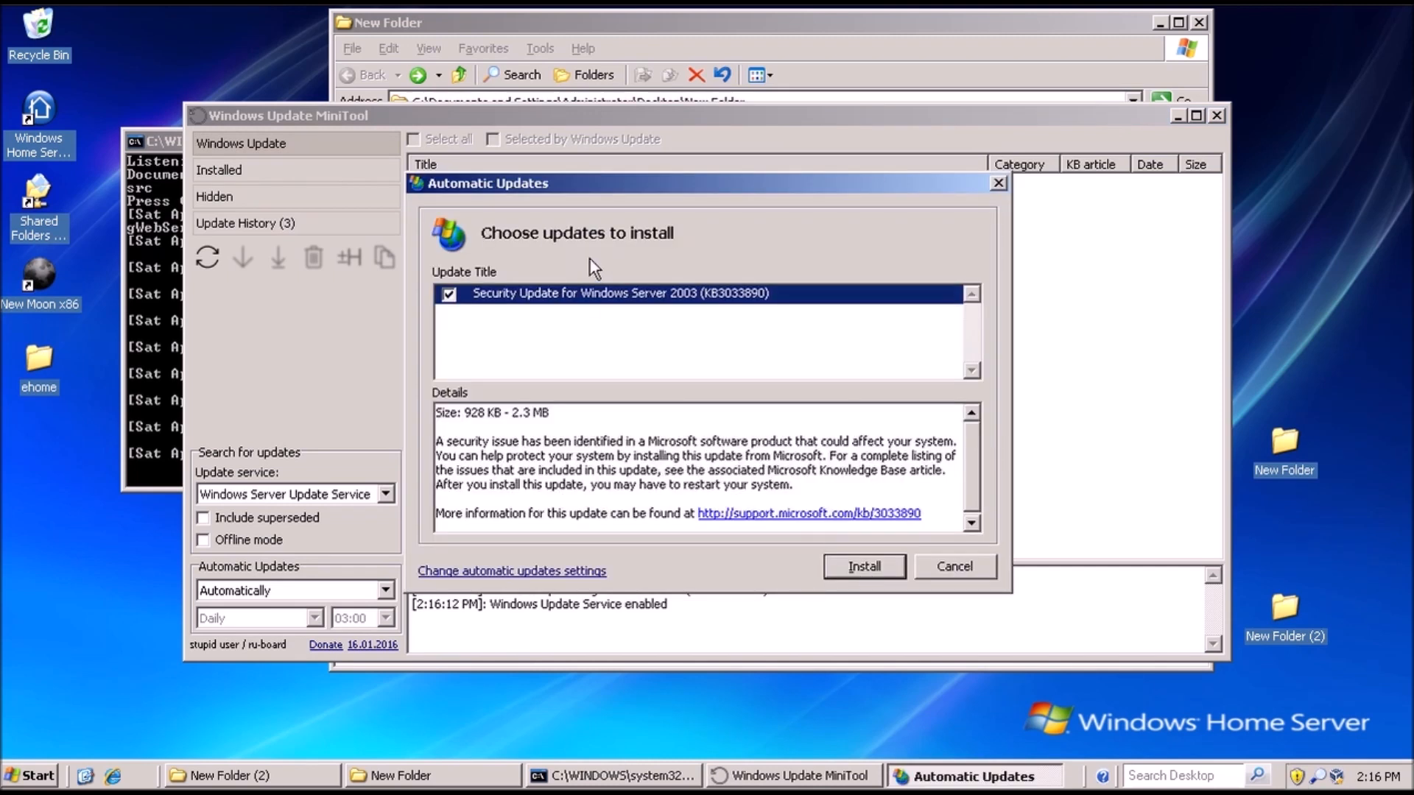
mouse_move(951, 553)
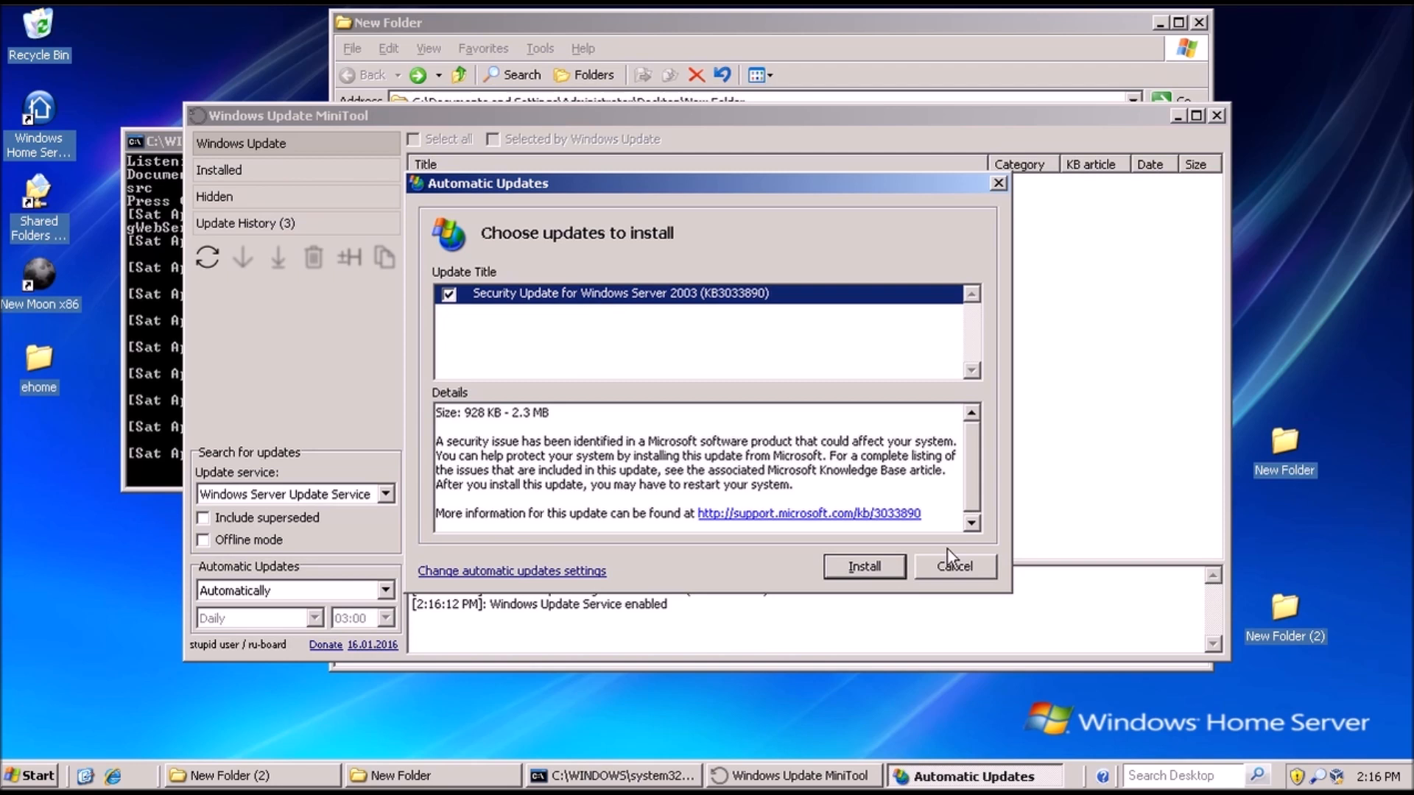
left_click(863, 566)
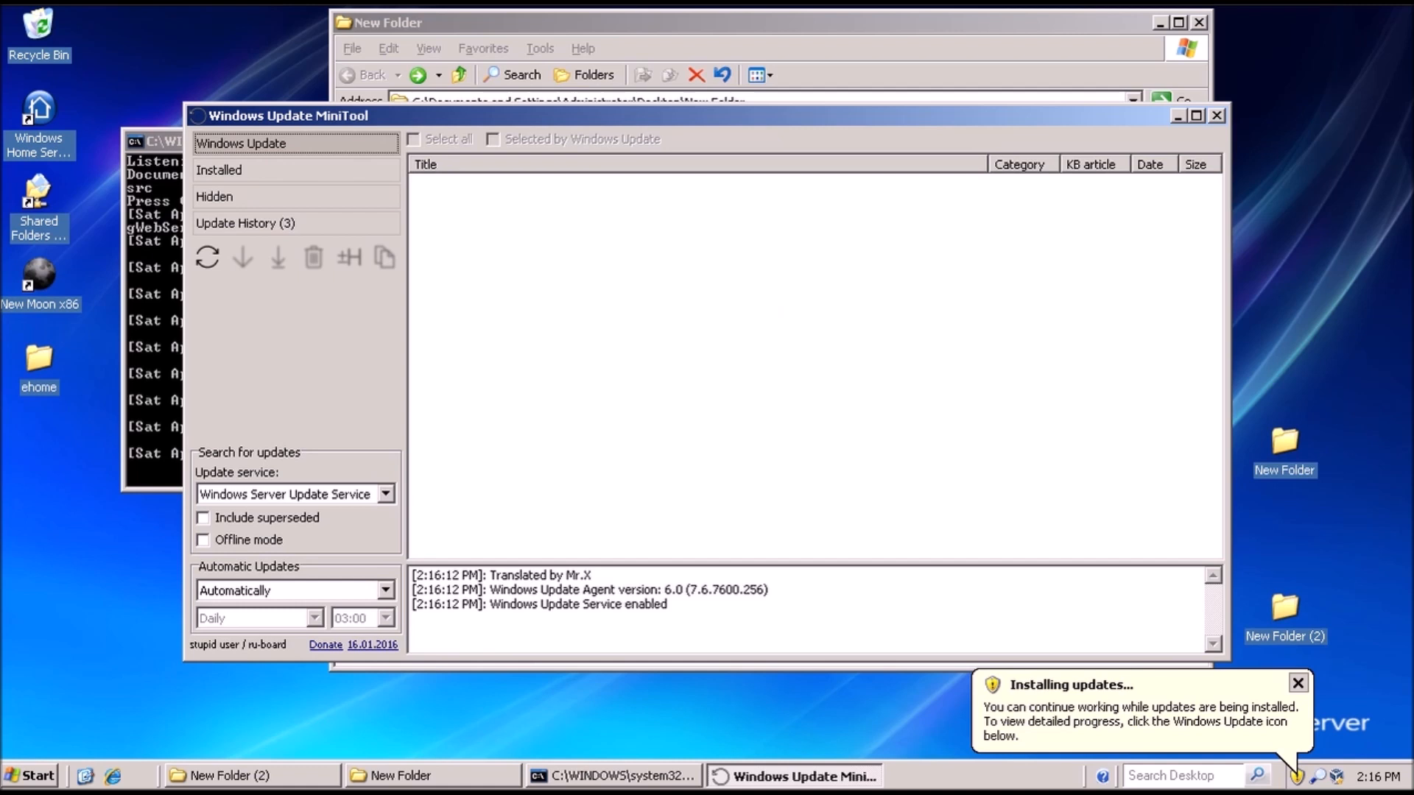
left_click(1296, 684)
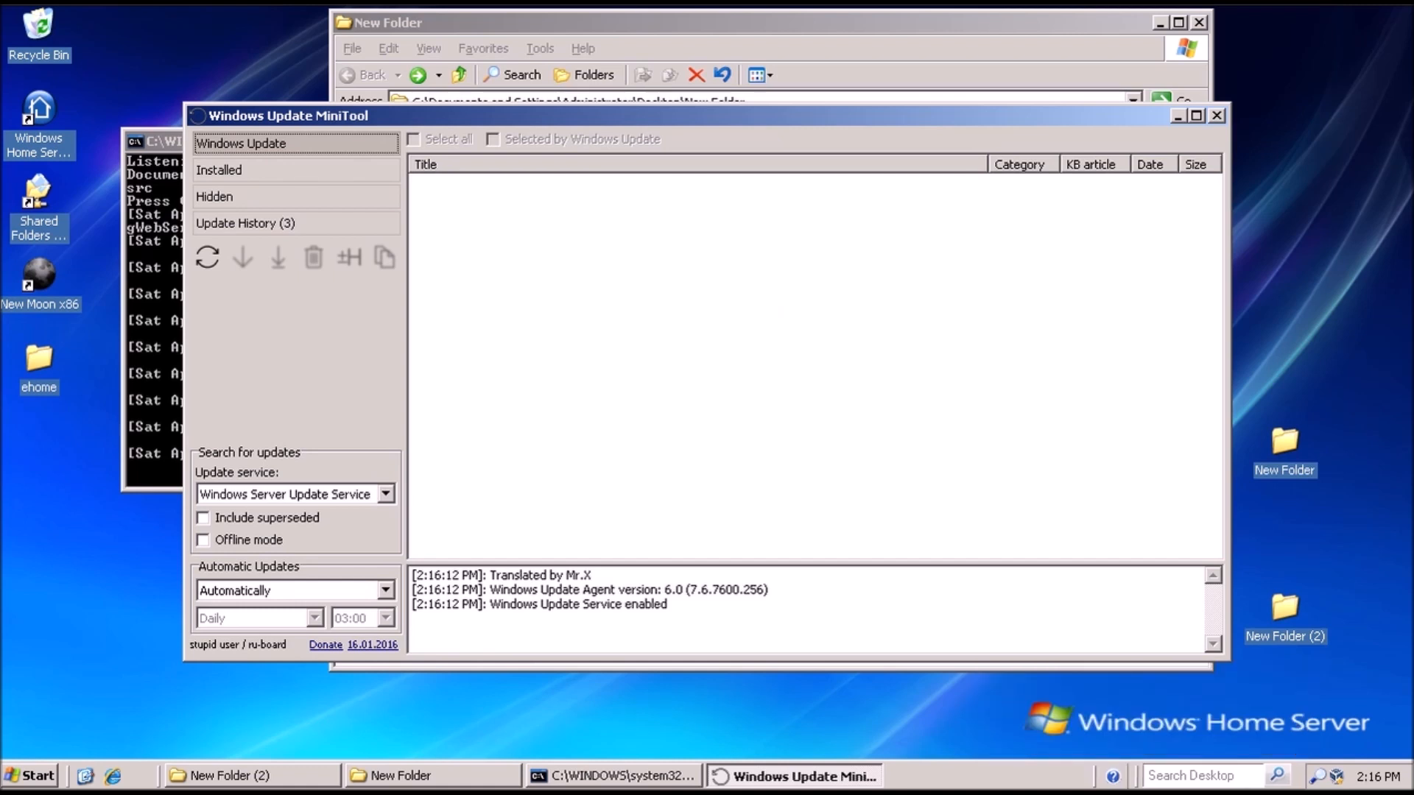